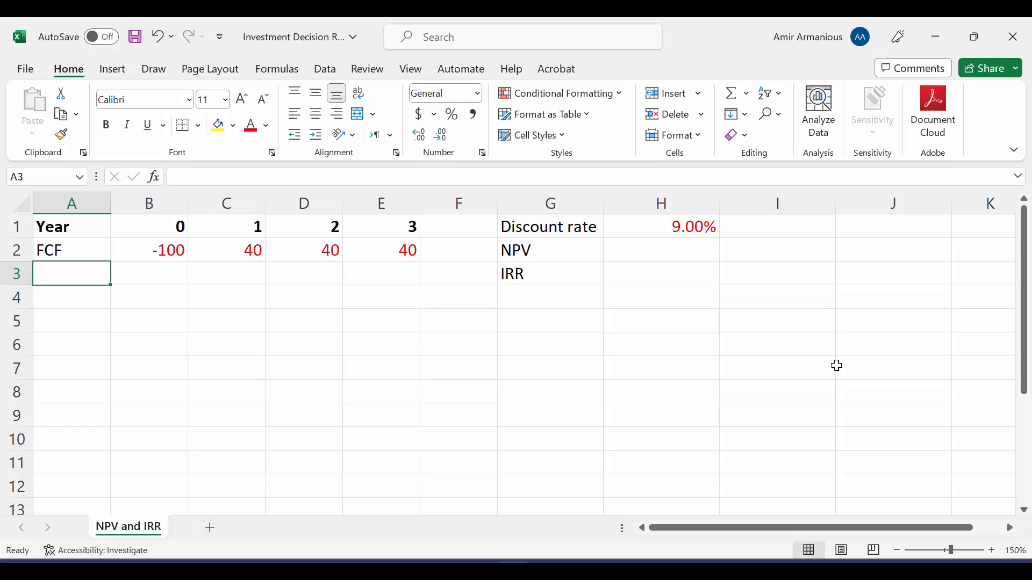
pyautogui.moveTo(678, 239)
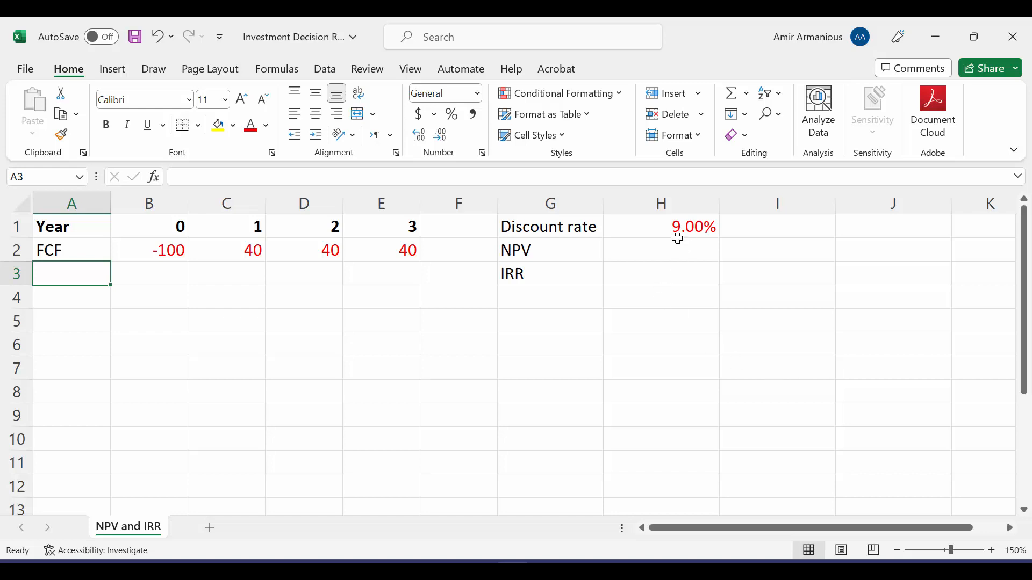
pyautogui.moveTo(692, 274)
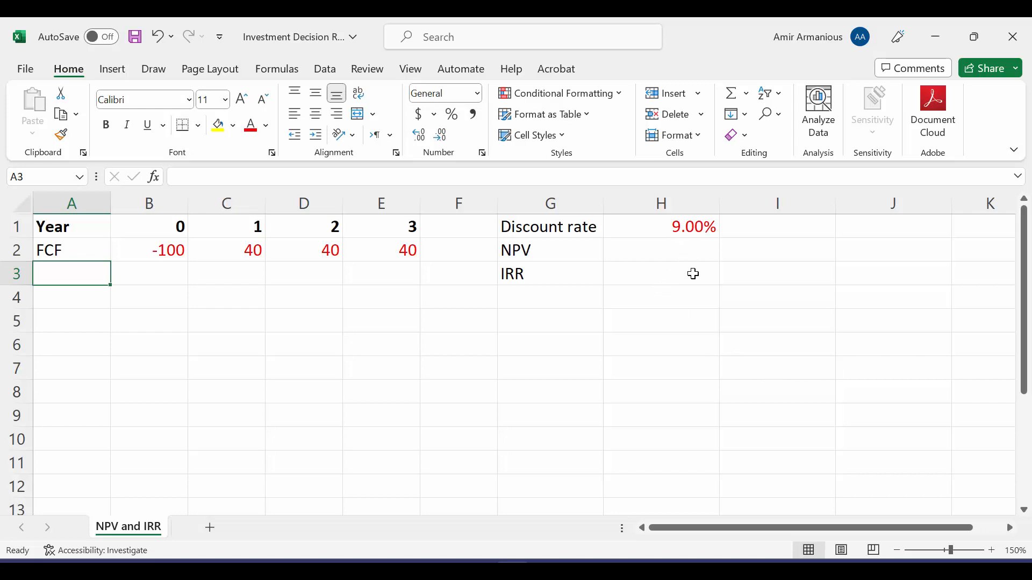
# Enter =NPV(H1,C2:E2)+B2 in H2, giving an NPV of 1.25 at the 9% rate
pyautogui.click(661, 250)
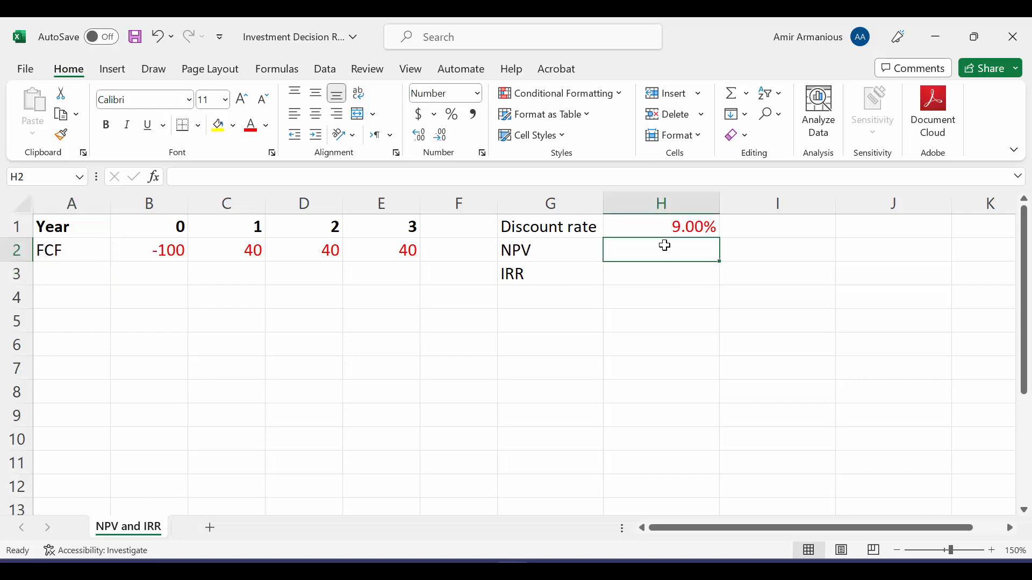
pyautogui.write('=')
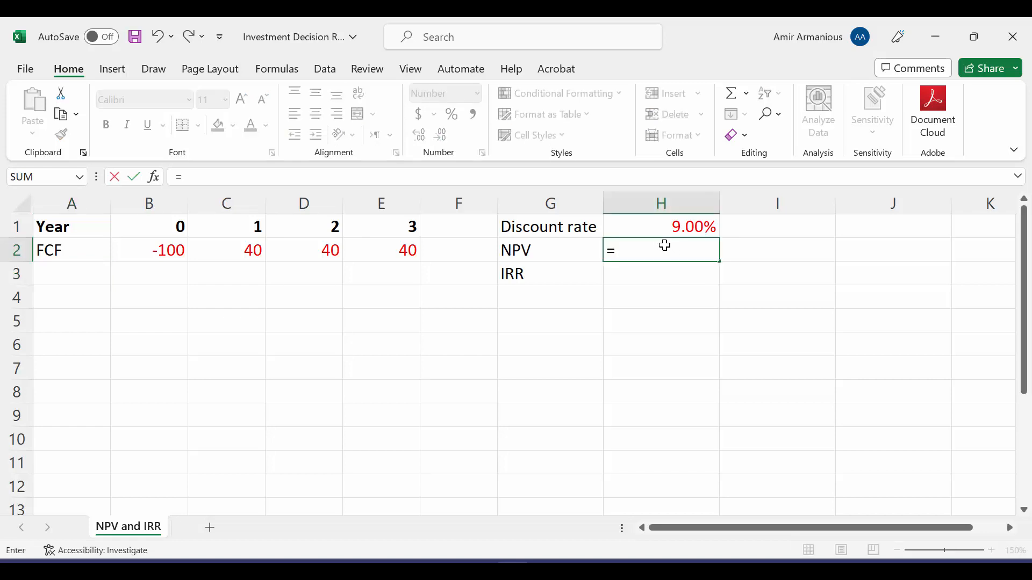
pyautogui.write('n')
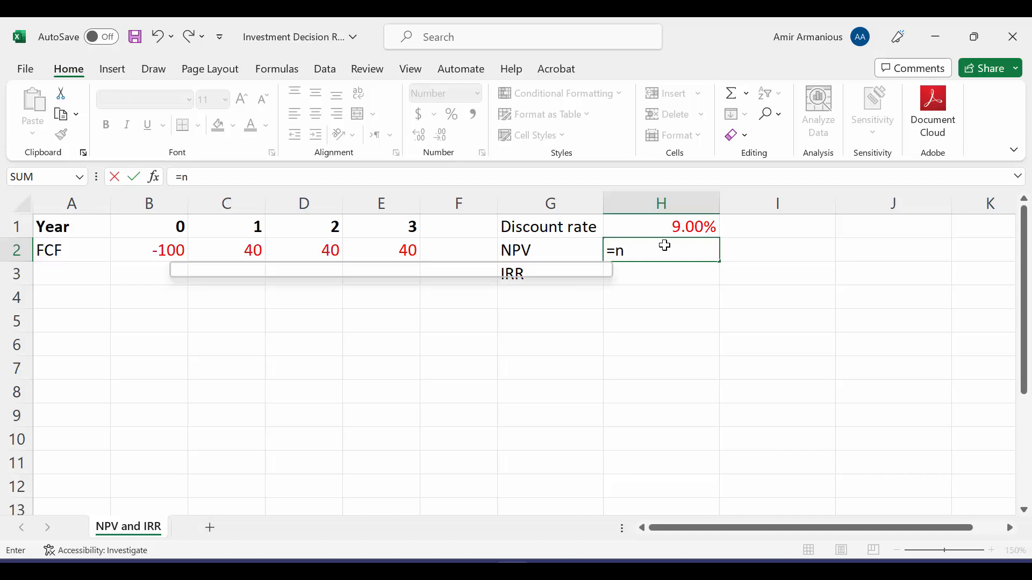
pyautogui.write('pv(')
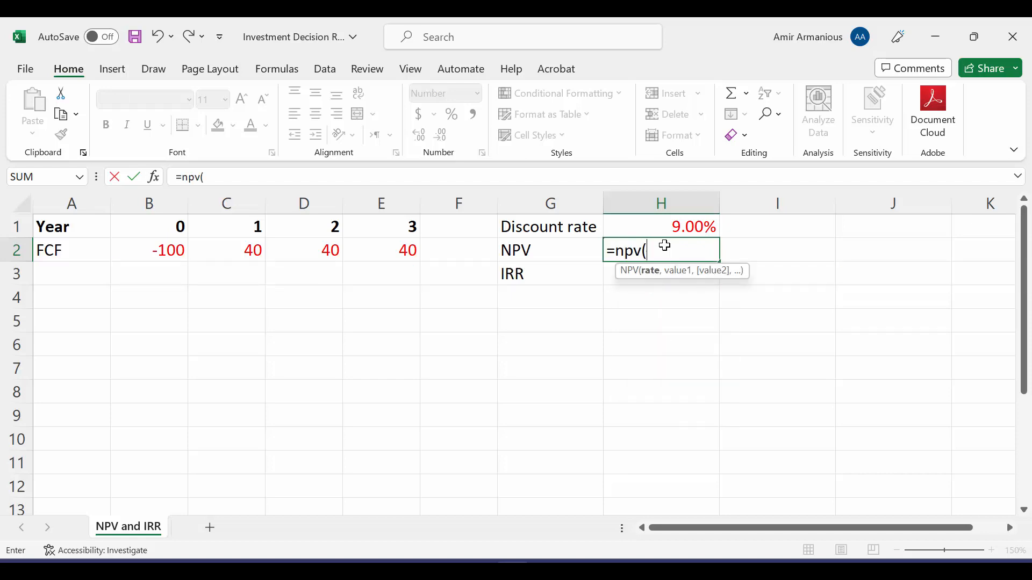
pyautogui.click(661, 227)
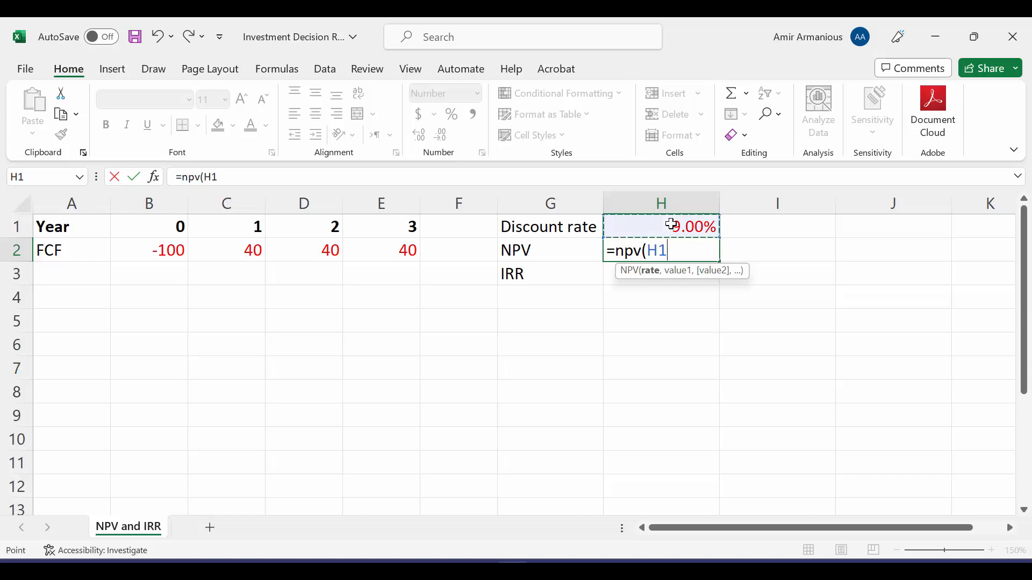
pyautogui.write(',')
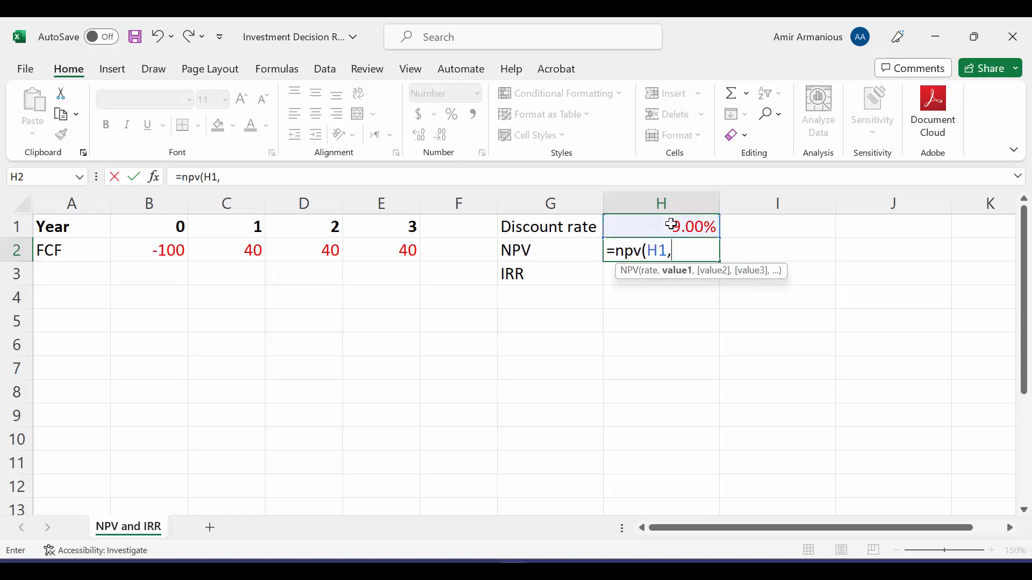
pyautogui.moveTo(680, 281)
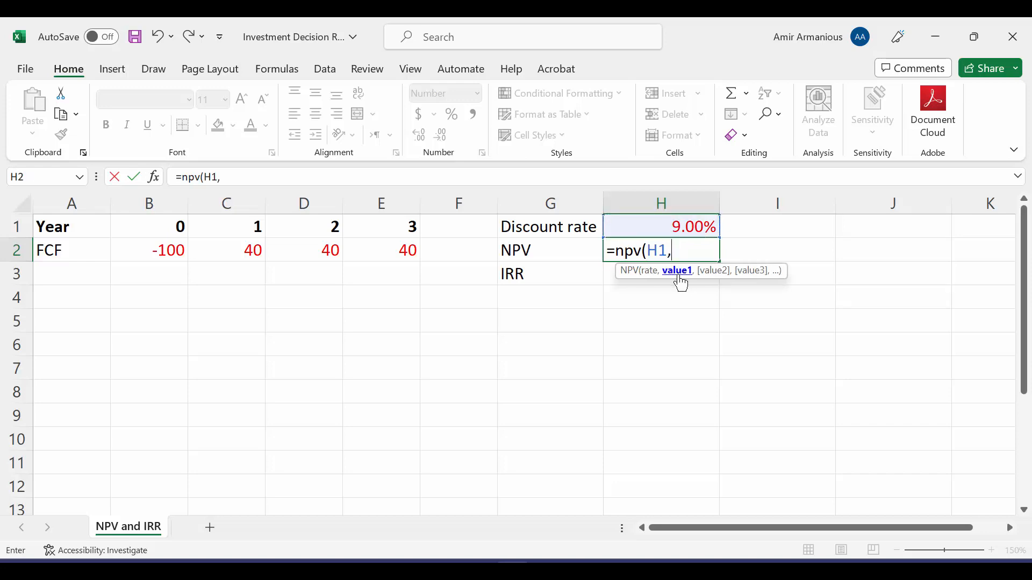
pyautogui.moveTo(339, 306)
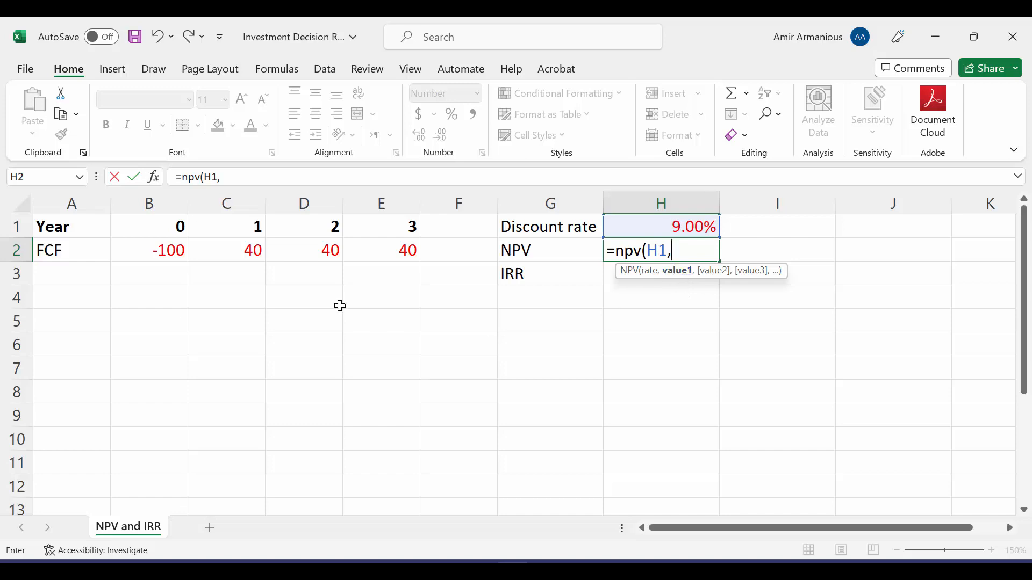
pyautogui.click(226, 251)
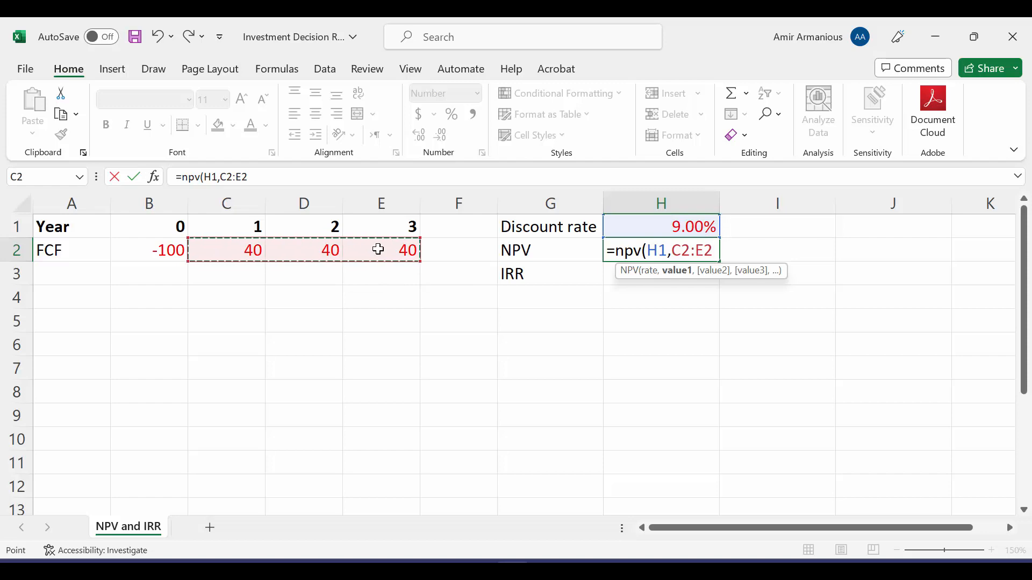
pyautogui.write(')+')
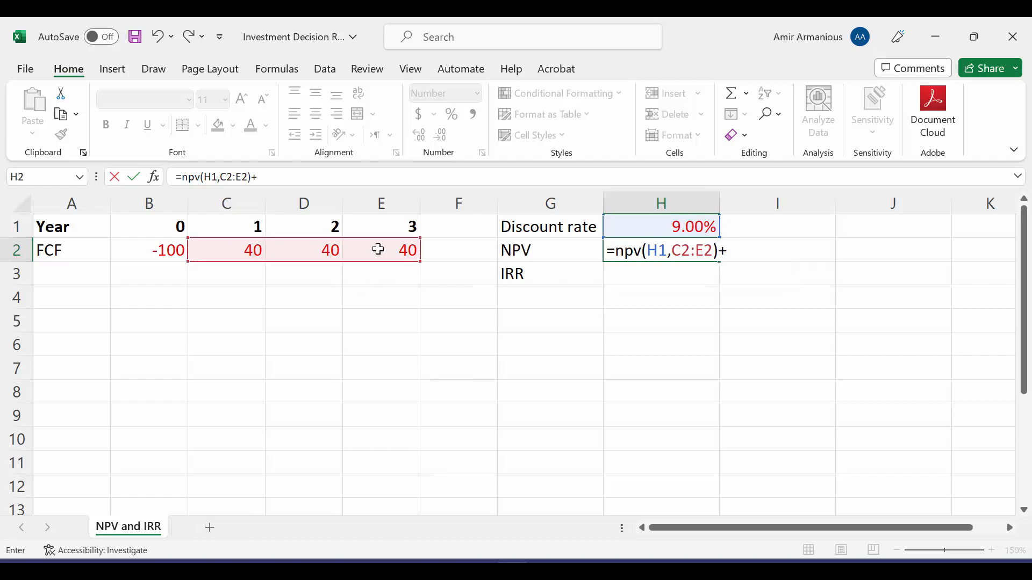
pyautogui.press('Return')
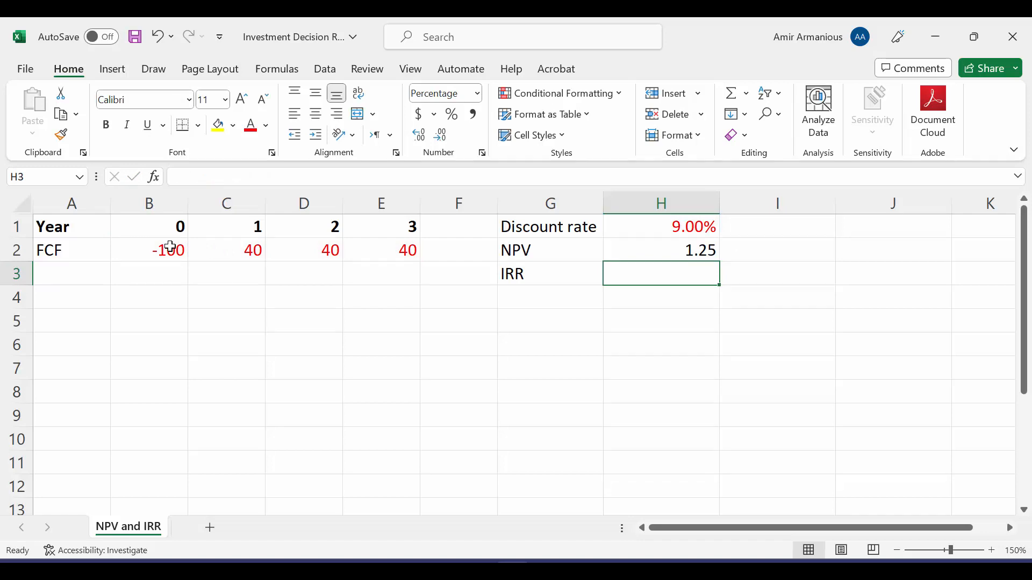
# Fill H5:H7 with the notes NPV>0, Accept and Value creation
pyautogui.click(661, 321)
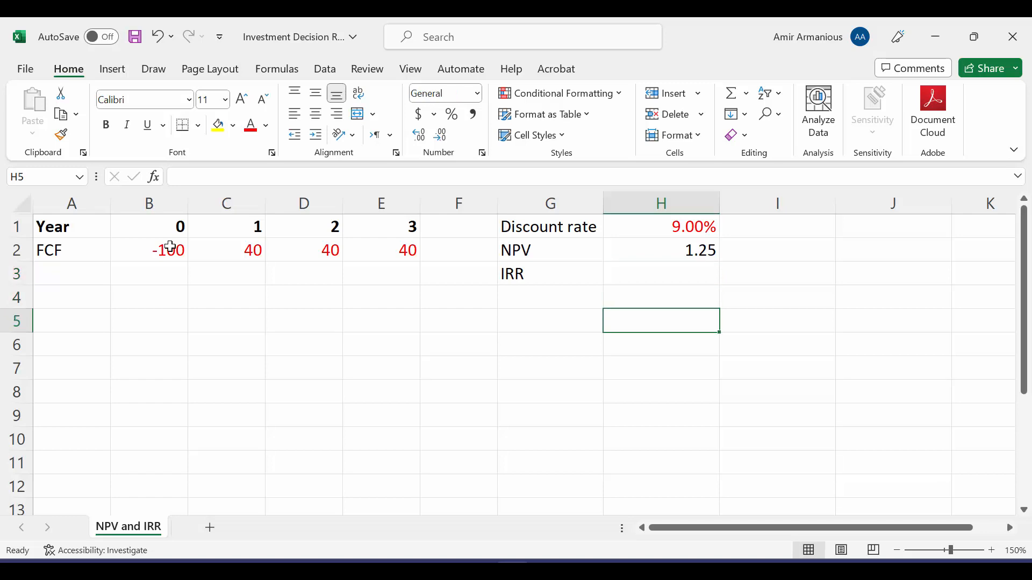
pyautogui.write('NPV>0')
pyautogui.click(661, 345)
pyautogui.write('Acc')
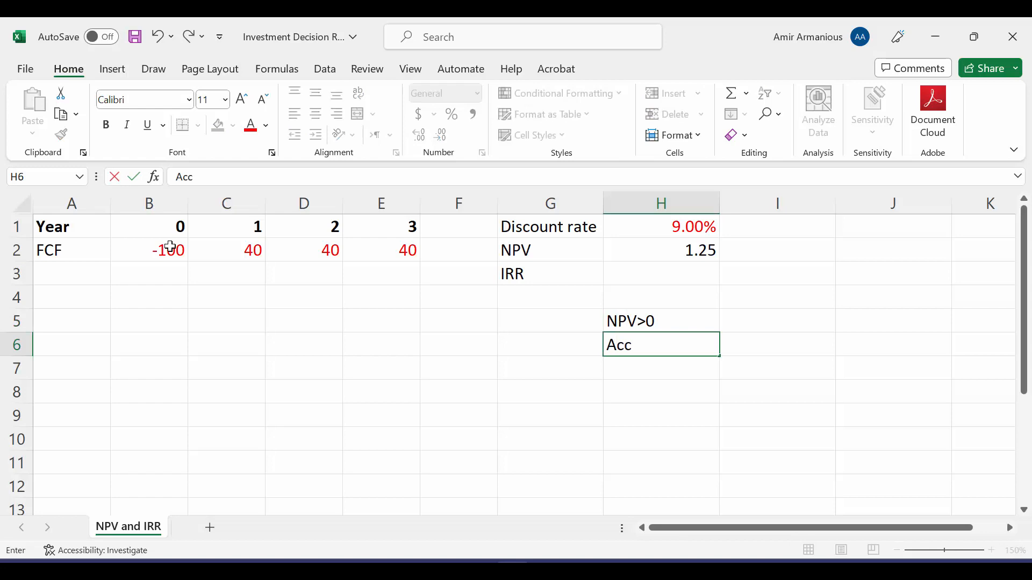
pyautogui.press('enter')
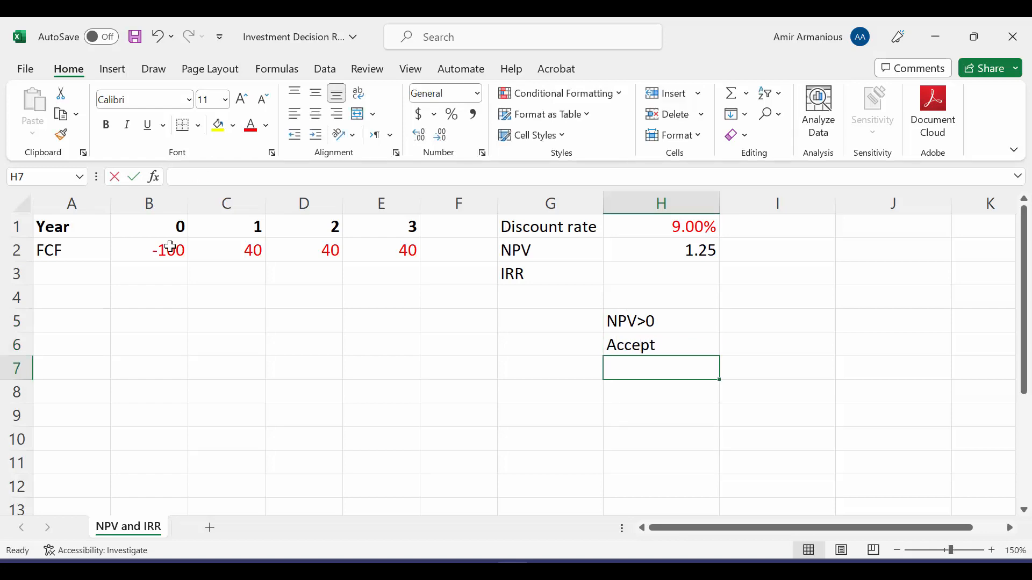
pyautogui.write('Value cre')
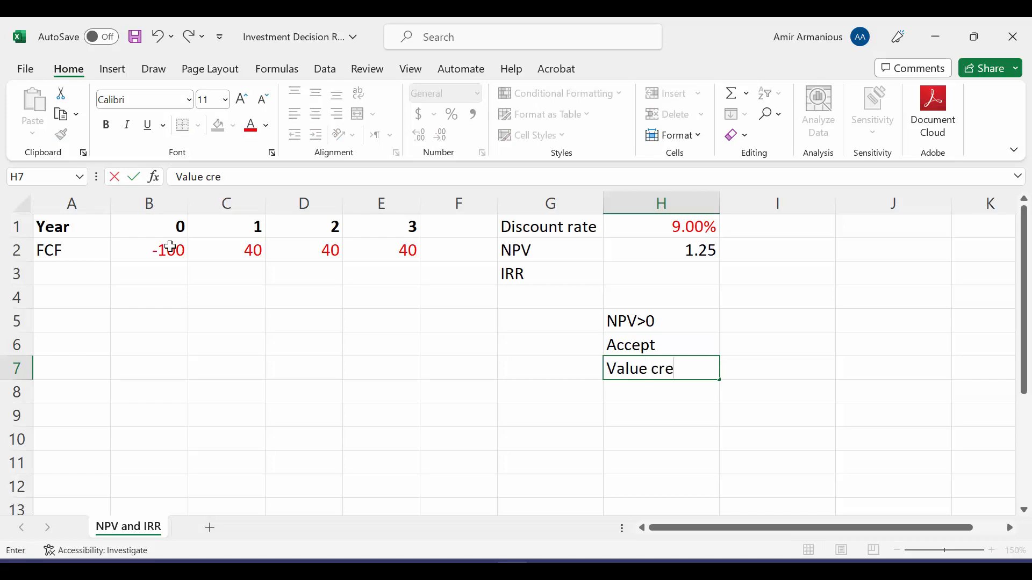
pyautogui.press('enter')
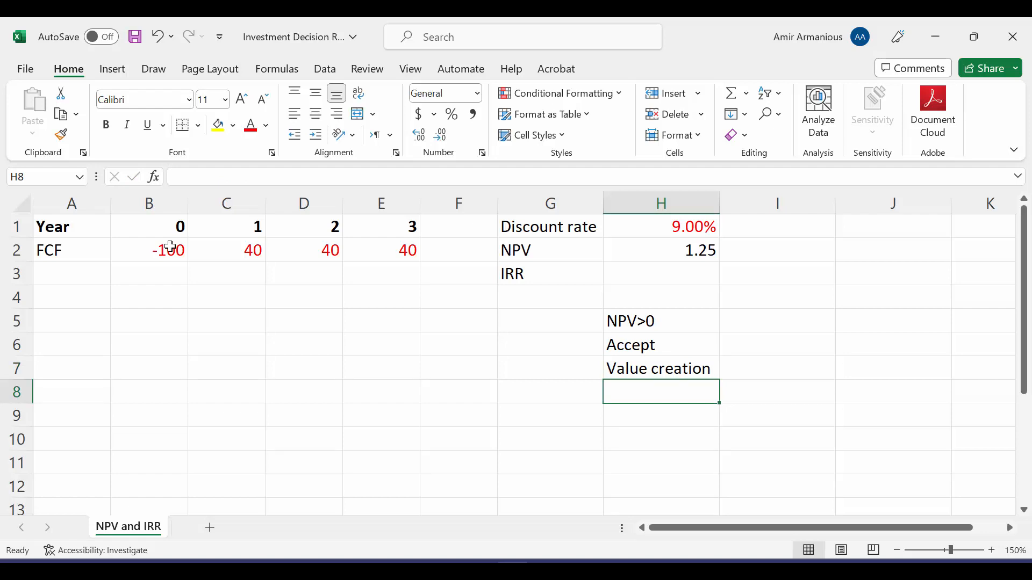
pyautogui.moveTo(341, 34)
pyautogui.write('=')
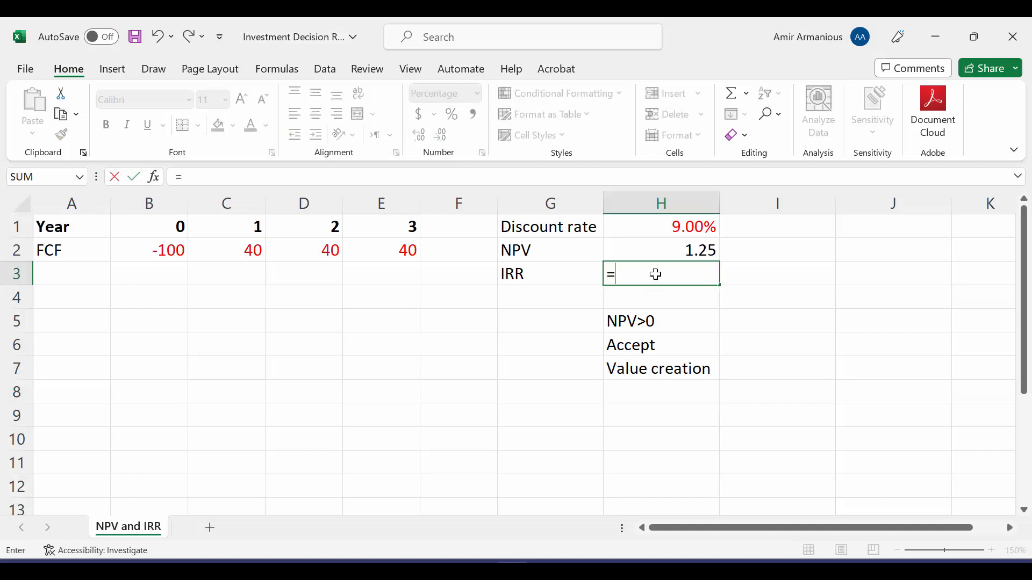
# Enter =IRR(B2:E2) in H3, giving an IRR of 9.70%
pyautogui.write('irr(')
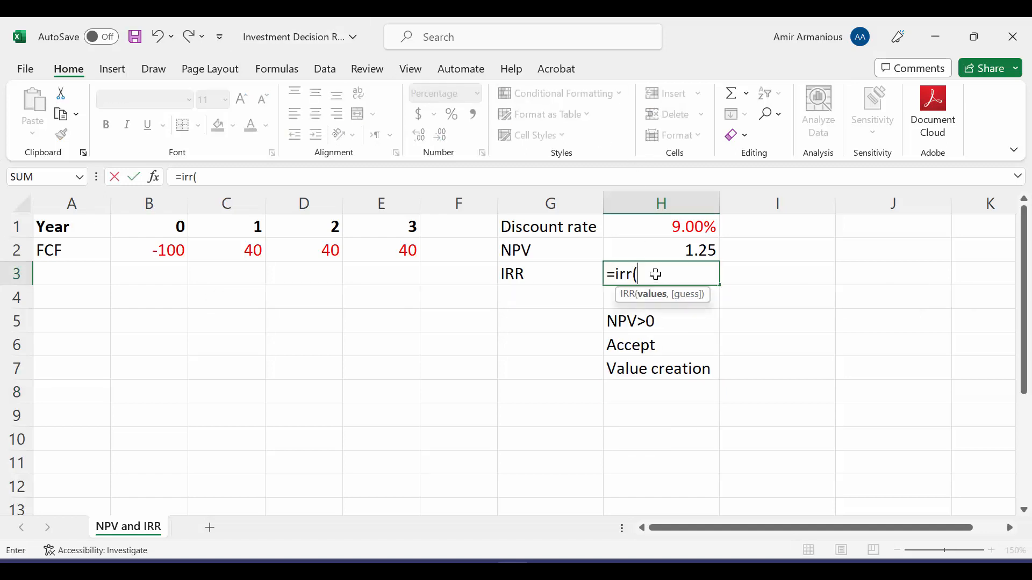
pyautogui.click(149, 250)
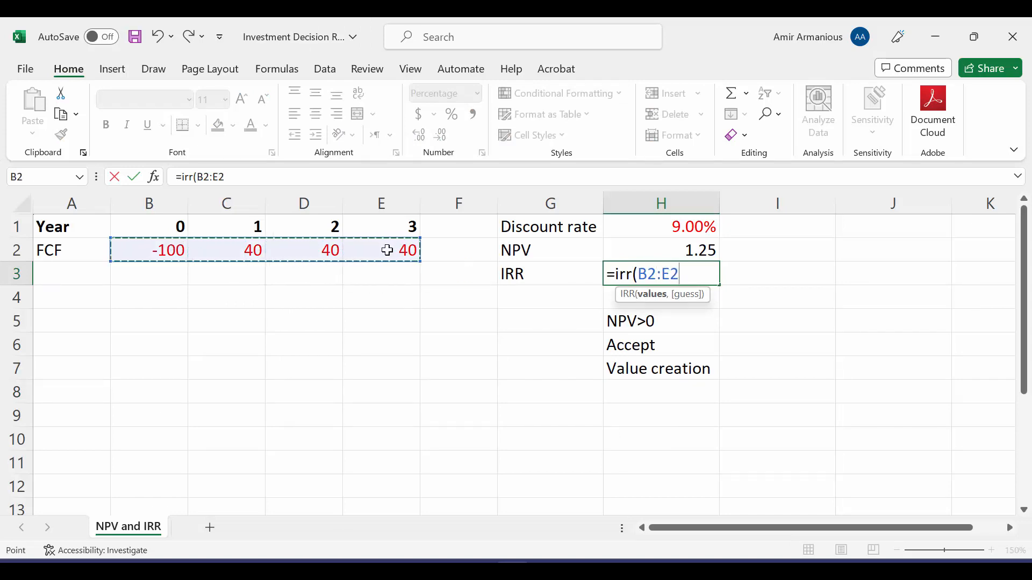
pyautogui.write(')')
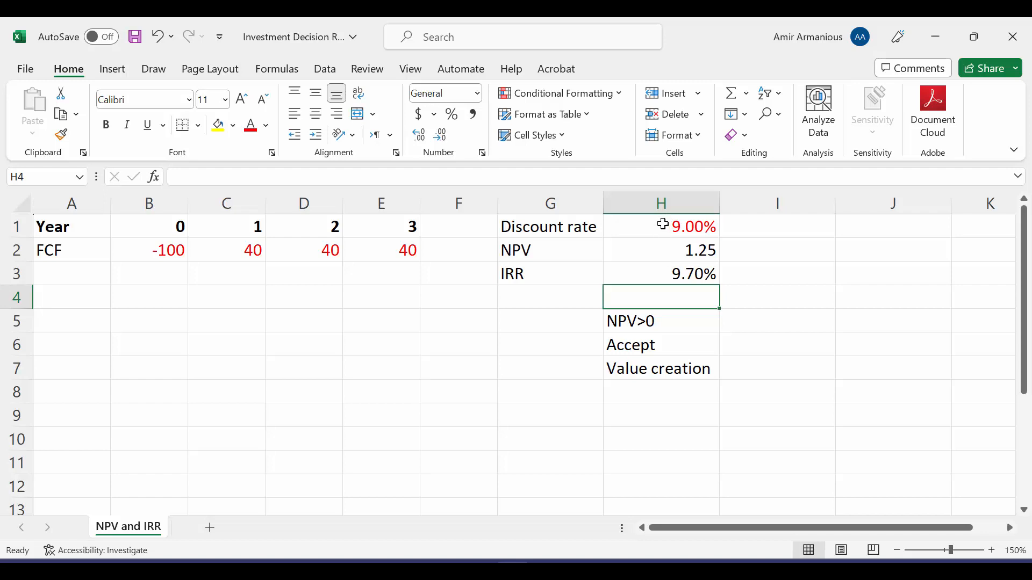
# Enter the note IRR>CoC in H8 and review the 9% column's decision notes
pyautogui.write('IRR')
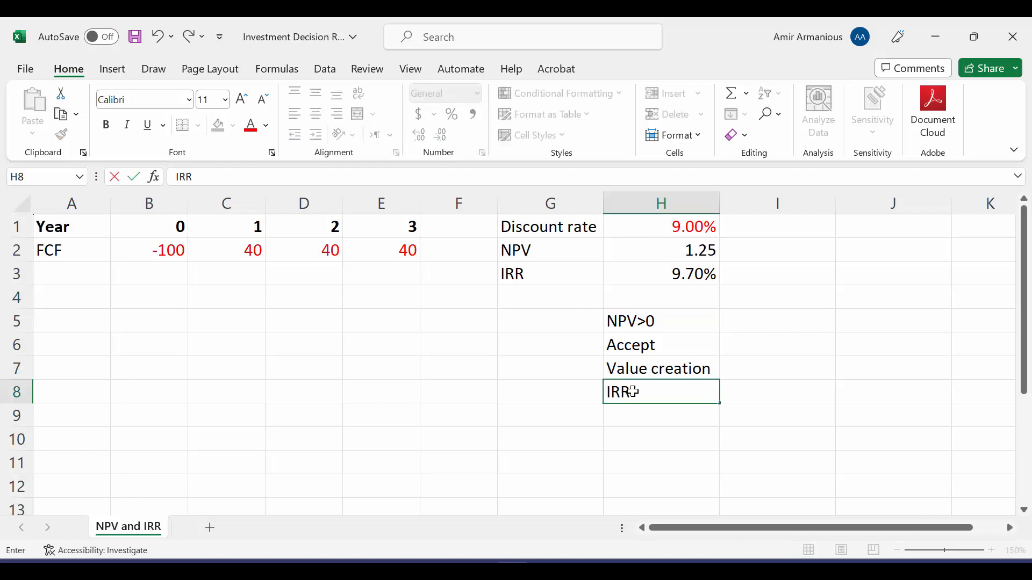
pyautogui.write('>')
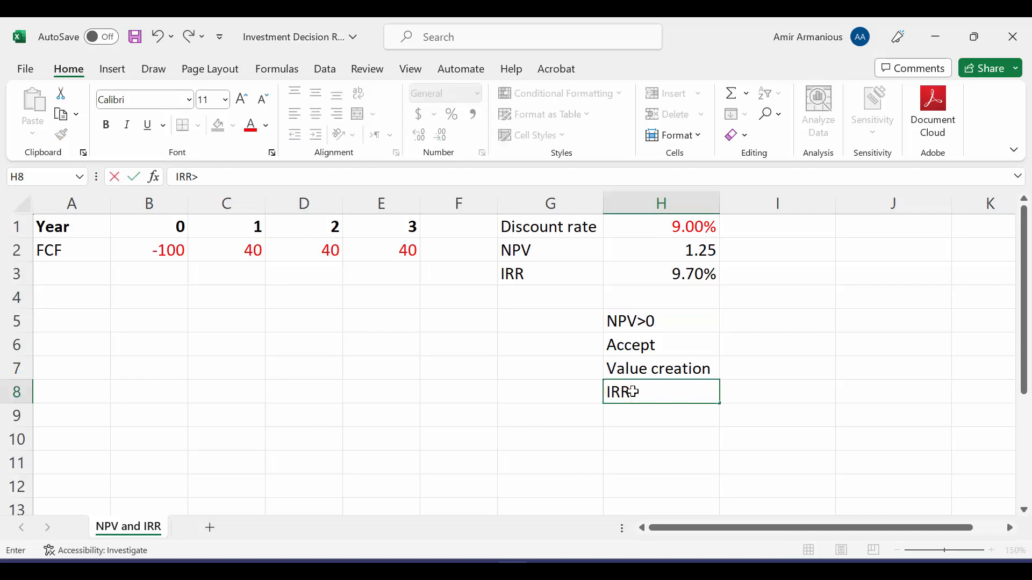
pyautogui.write('CoC')
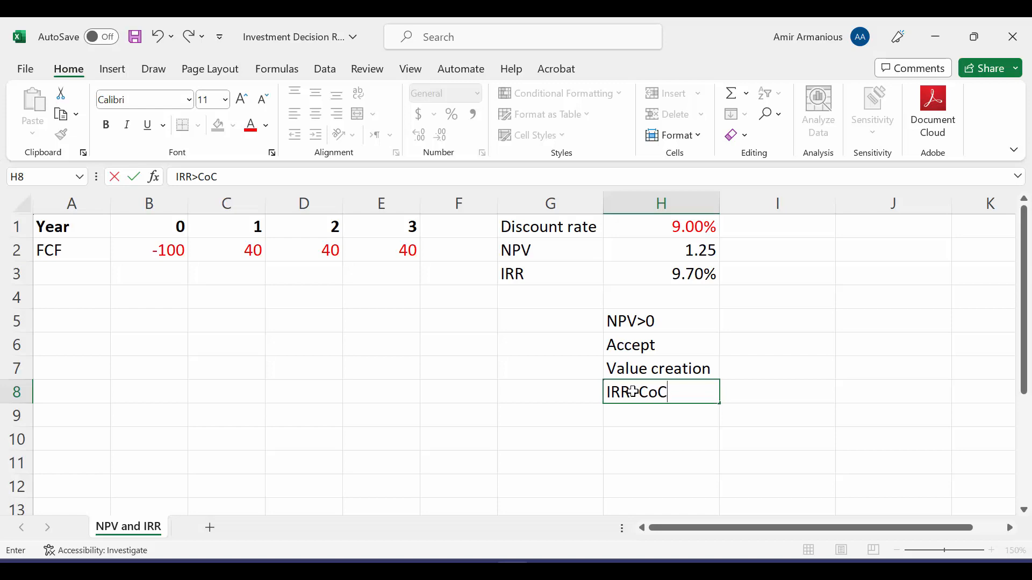
pyautogui.press('enter')
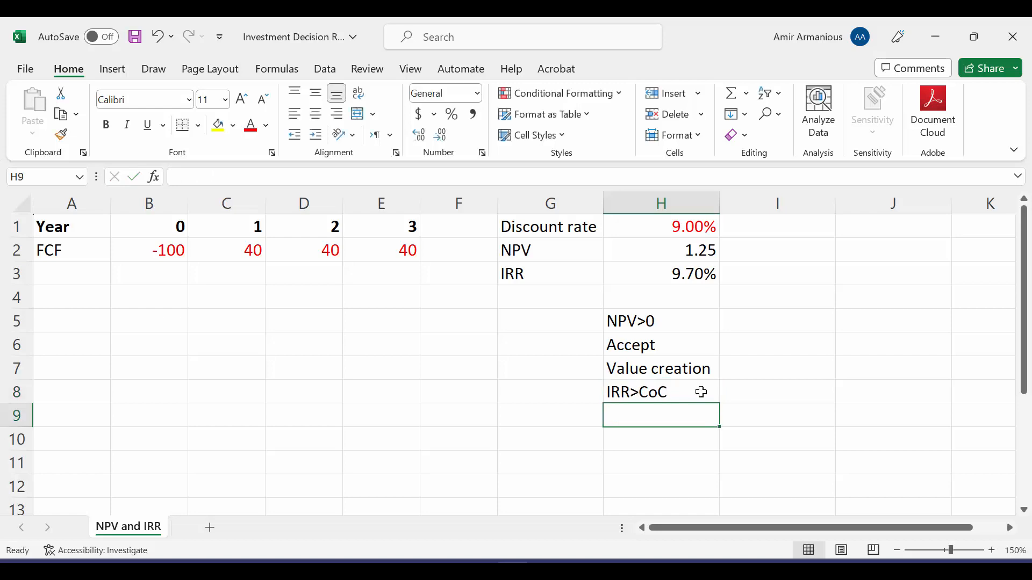
pyautogui.click(660, 321)
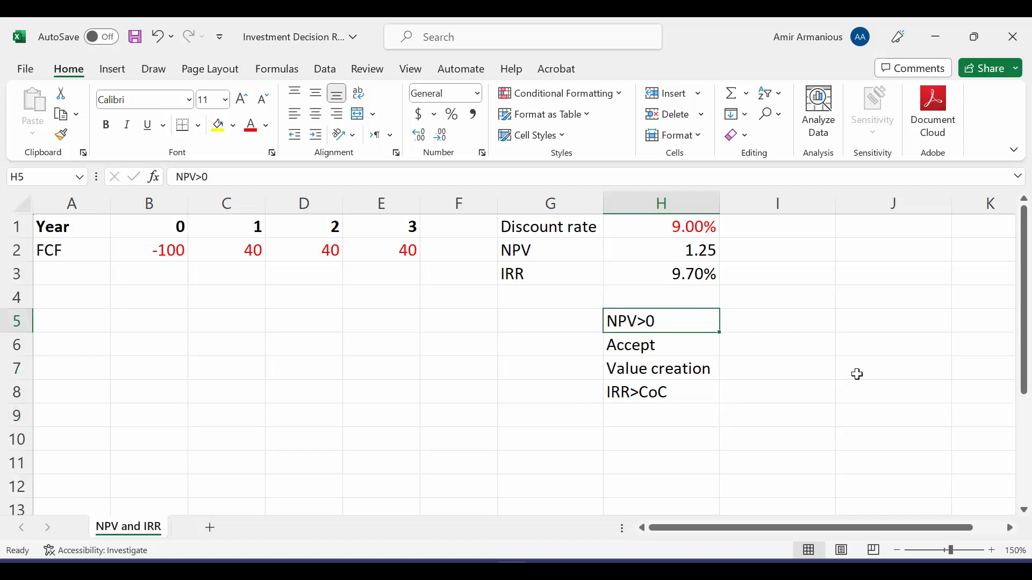
pyautogui.click(661, 391)
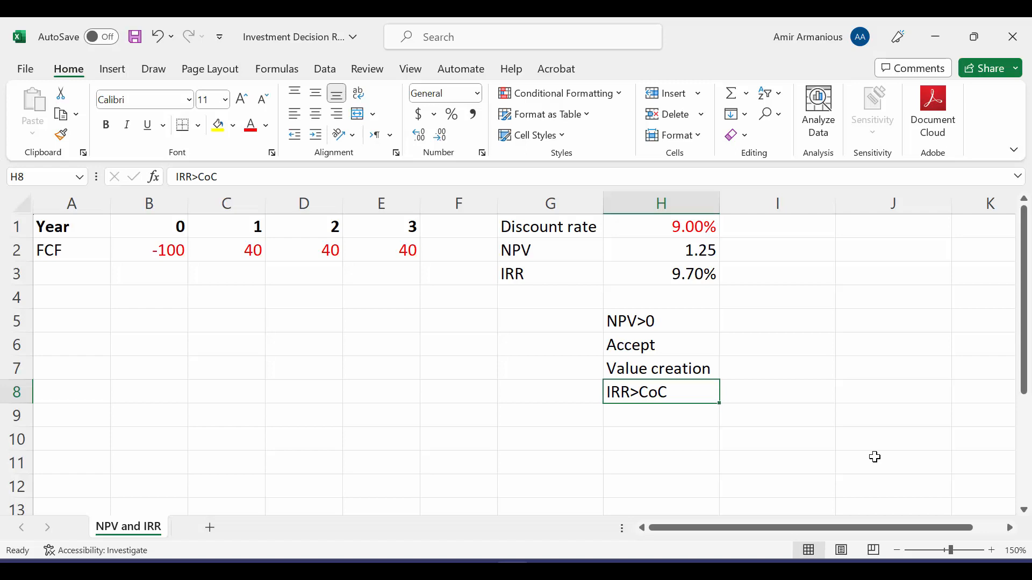
pyautogui.moveTo(887, 254)
pyautogui.write('10')
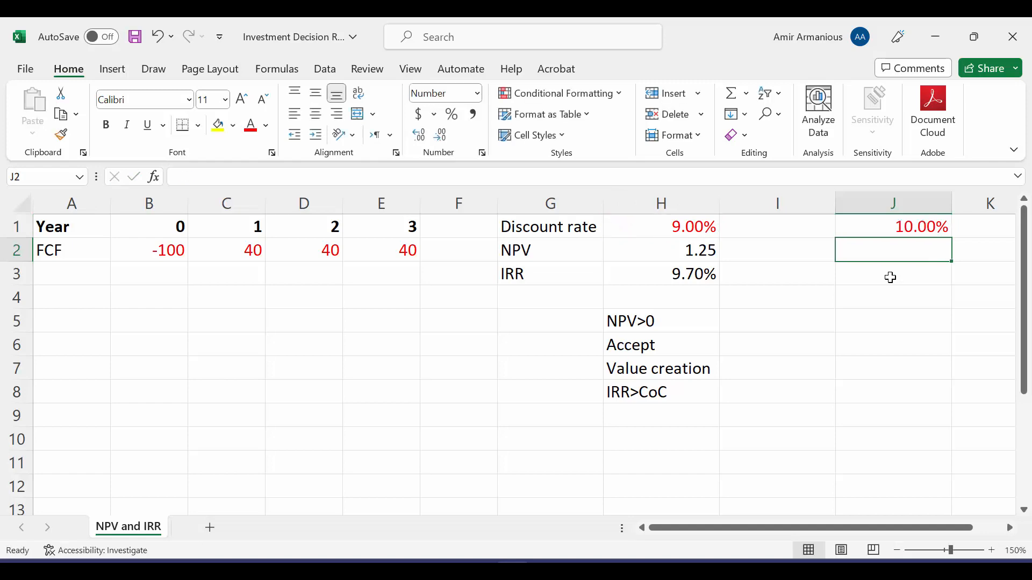
pyautogui.moveTo(159, 250)
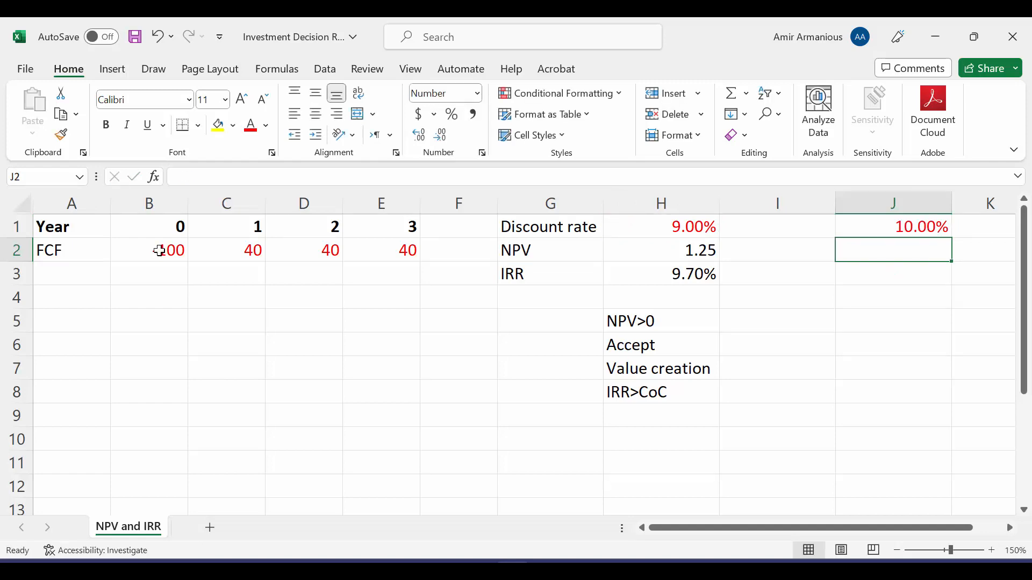
# Enter =NPV(J1,C2:E2)+B2 in J2, giving an NPV of -0.53 at the 10% rate
pyautogui.write('=np')
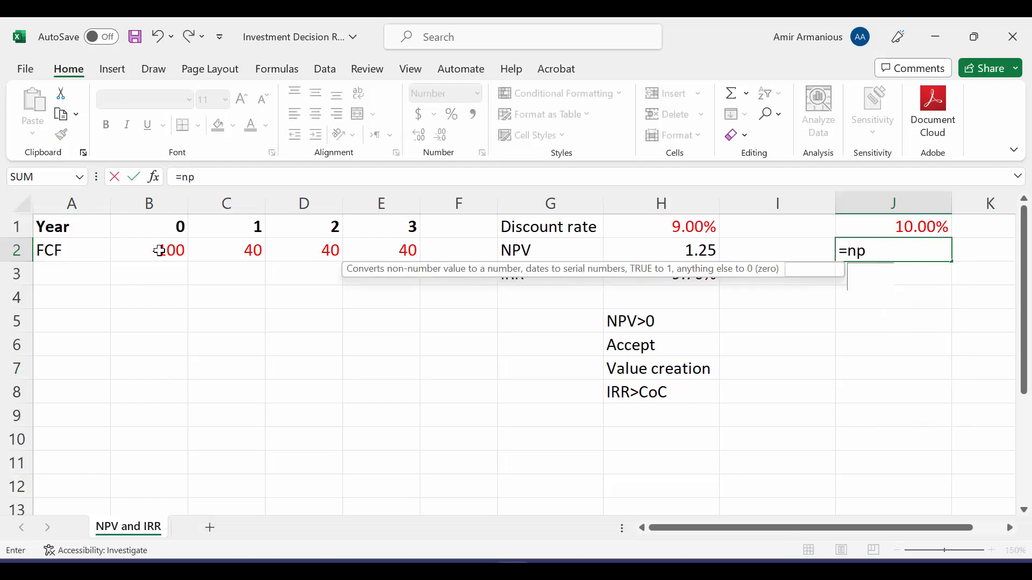
pyautogui.write('pv(')
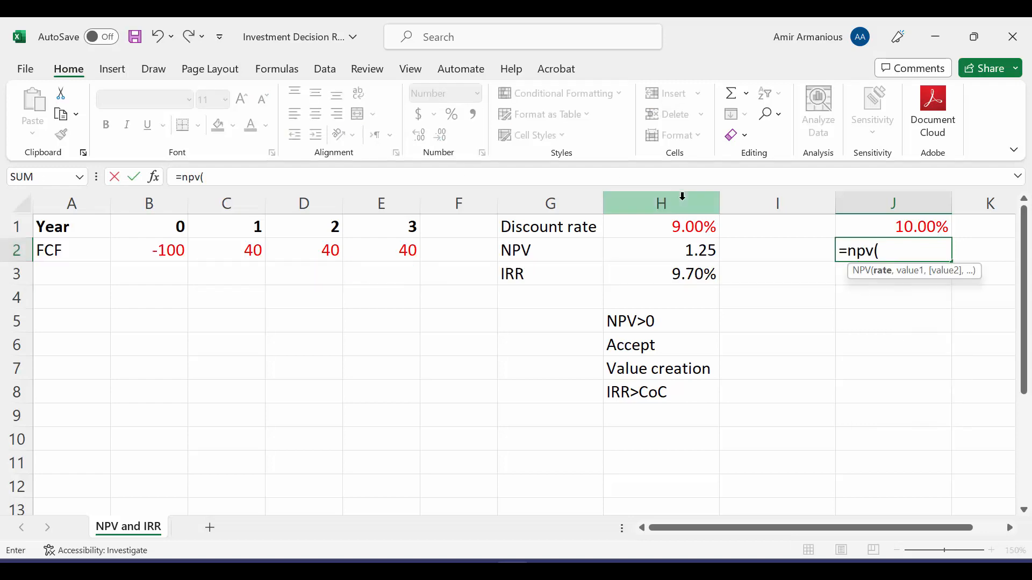
pyautogui.click(893, 227)
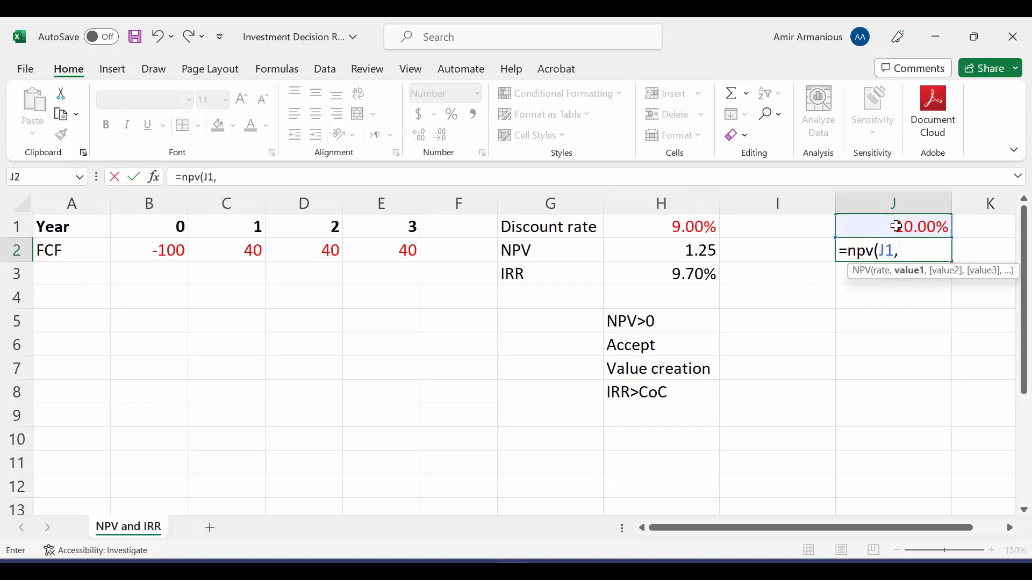
pyautogui.click(227, 251)
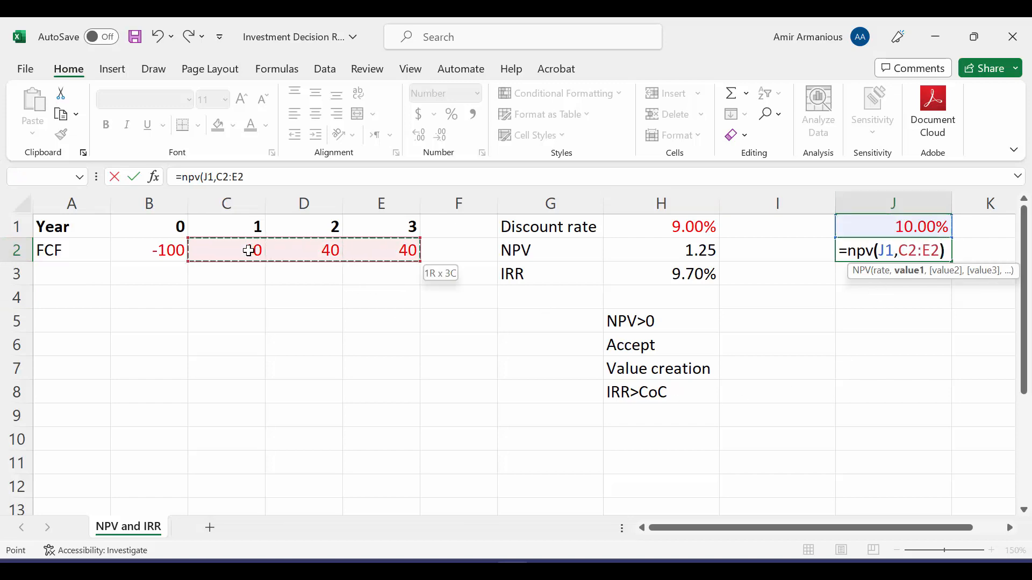
pyautogui.write('+')
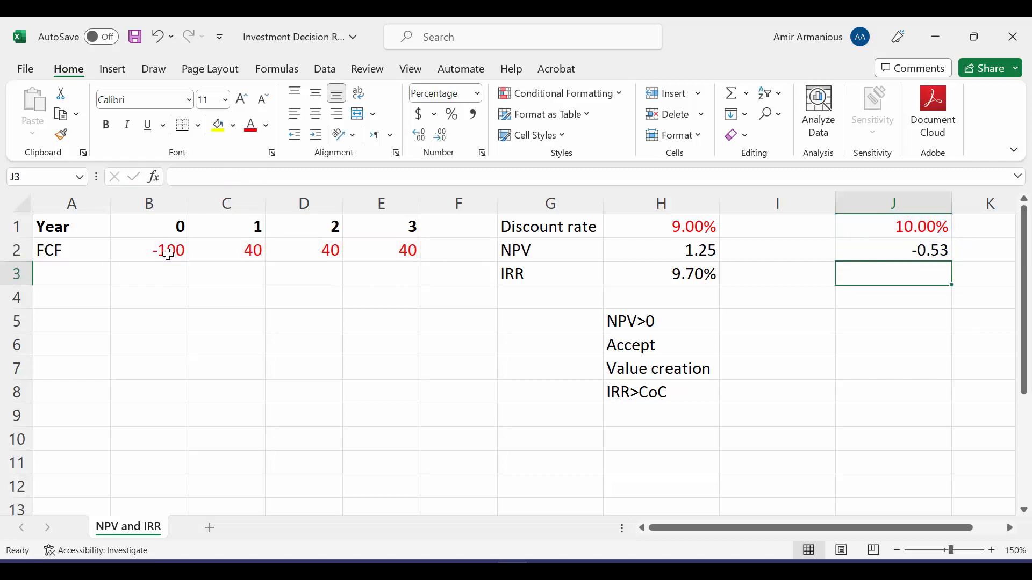
# Fill J5:J7 with the notes NPV<0, Reject and Value destruction
pyautogui.write('NPV<0')
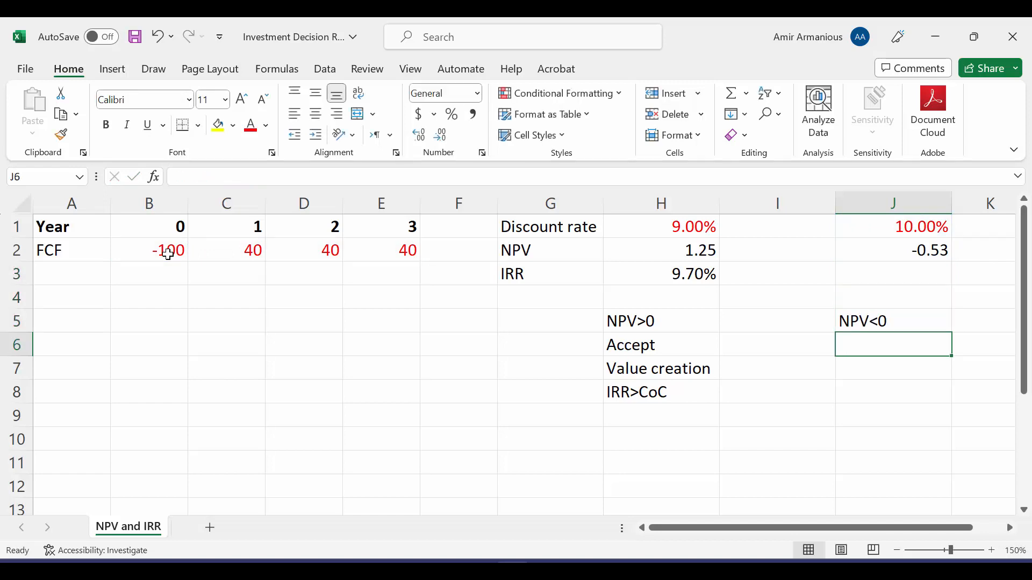
pyautogui.write('Reject')
pyautogui.click(893, 368)
pyautogui.write('Value destructi')
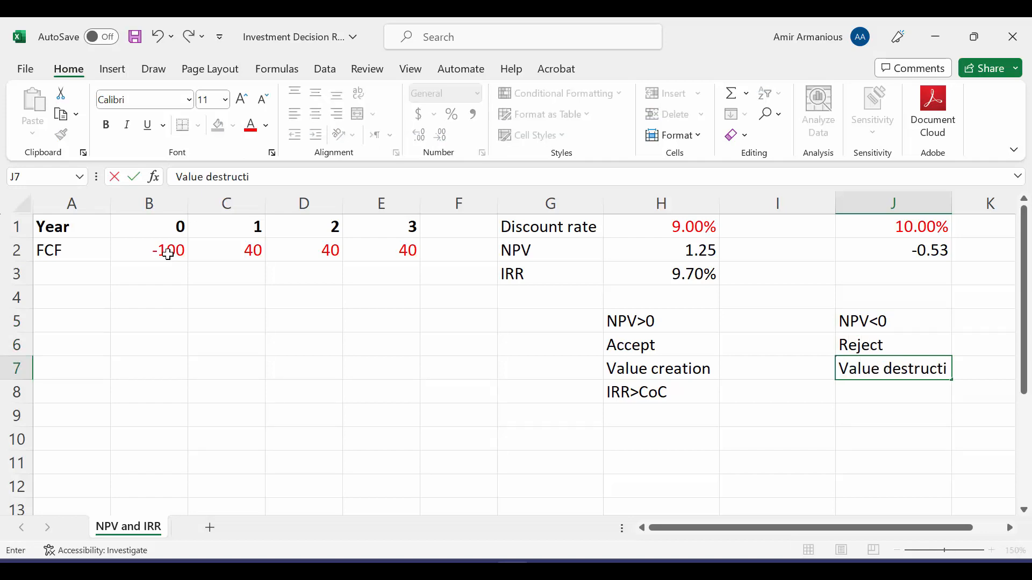
pyautogui.press('Return')
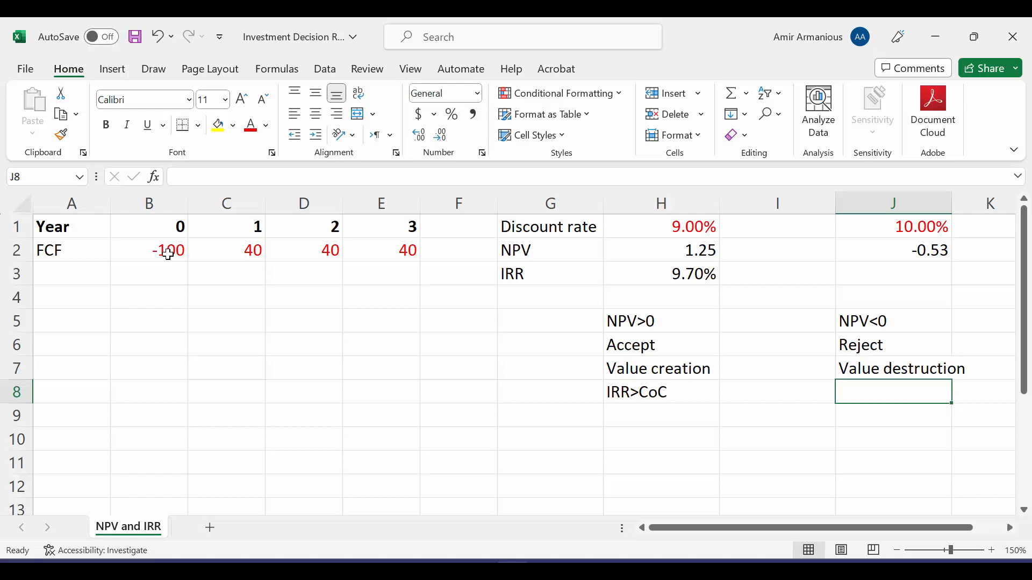
pyautogui.click(892, 273)
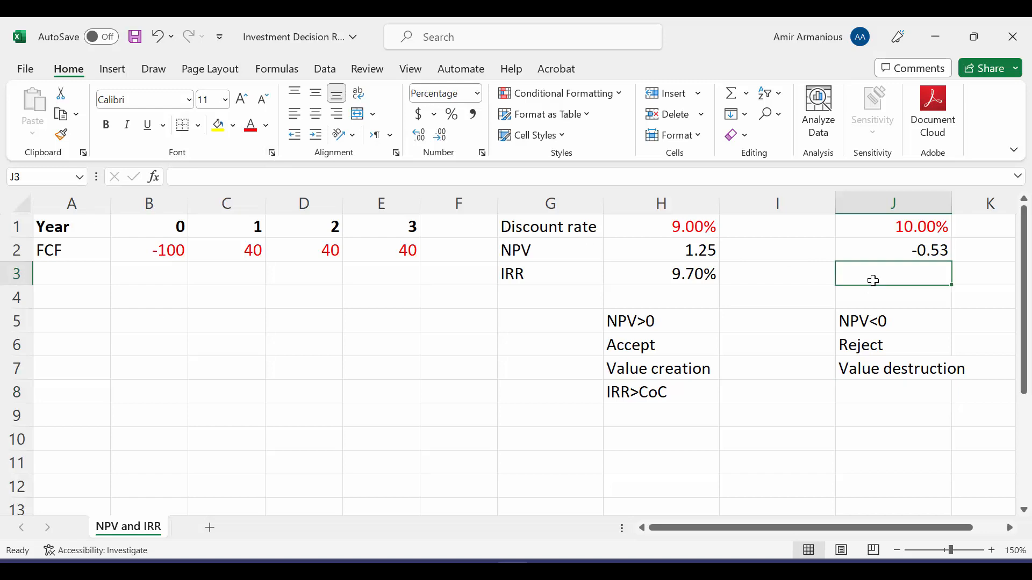
# Enter =IRR(B2:E2) in J3, giving the same 9.70% IRR in the 10% column
pyautogui.write('=irr(B2:E2')
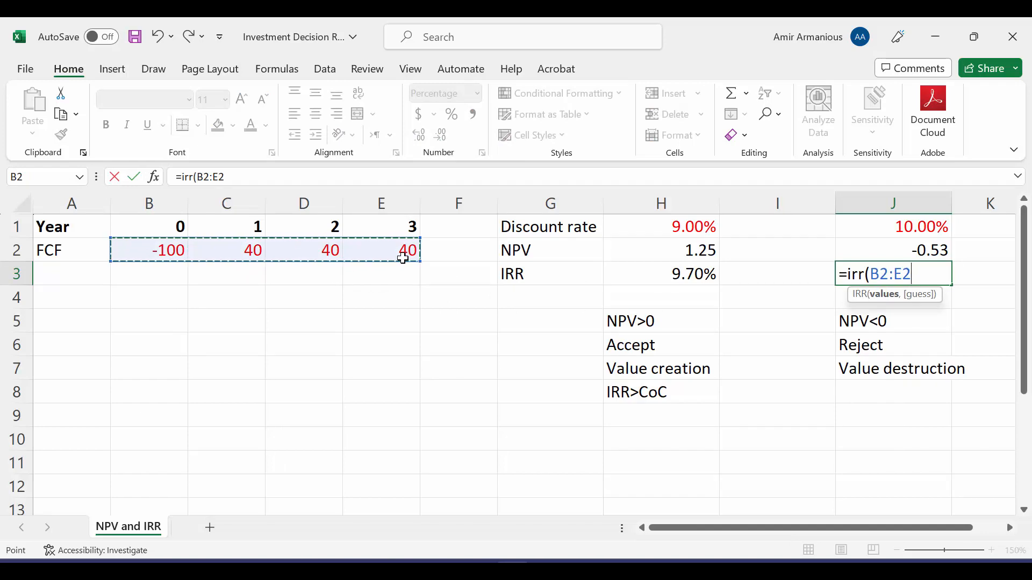
pyautogui.press('Return')
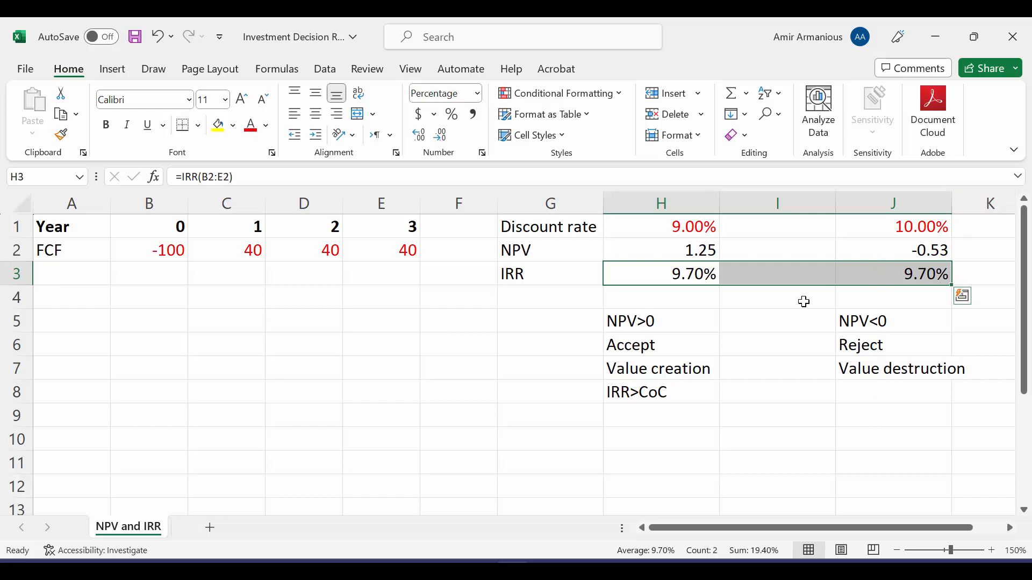
pyautogui.click(892, 274)
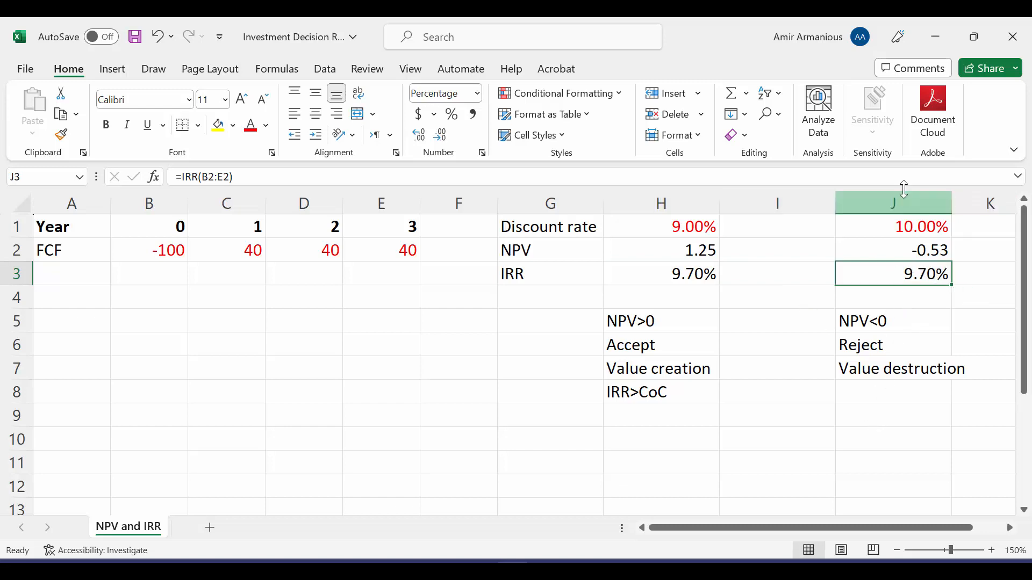
pyautogui.click(892, 391)
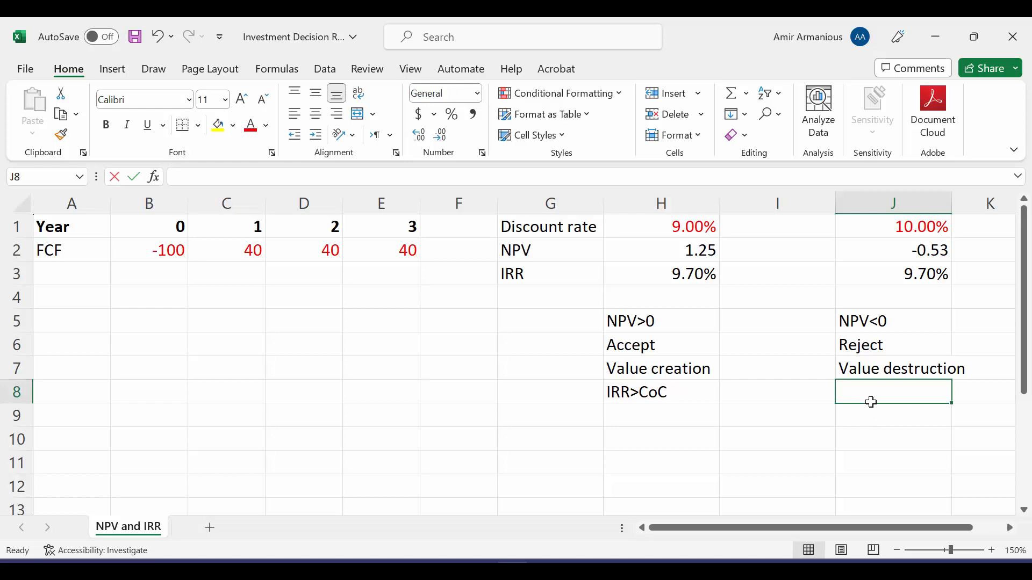
# Enter the note IRR<CoC in J8 under Value destruction
pyautogui.write('IRR<CoC')
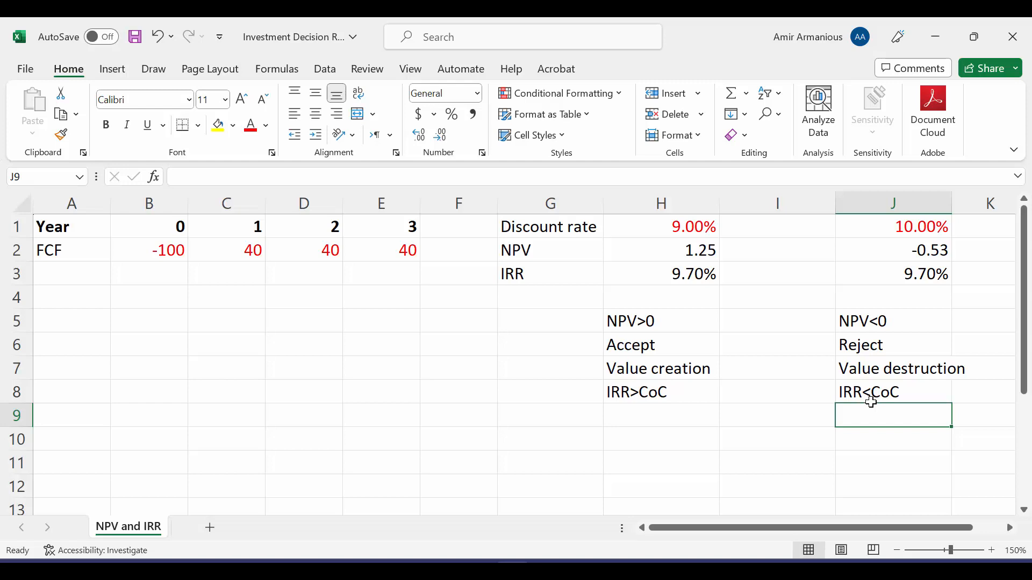
pyautogui.moveTo(791, 227)
pyautogui.write('=H3')
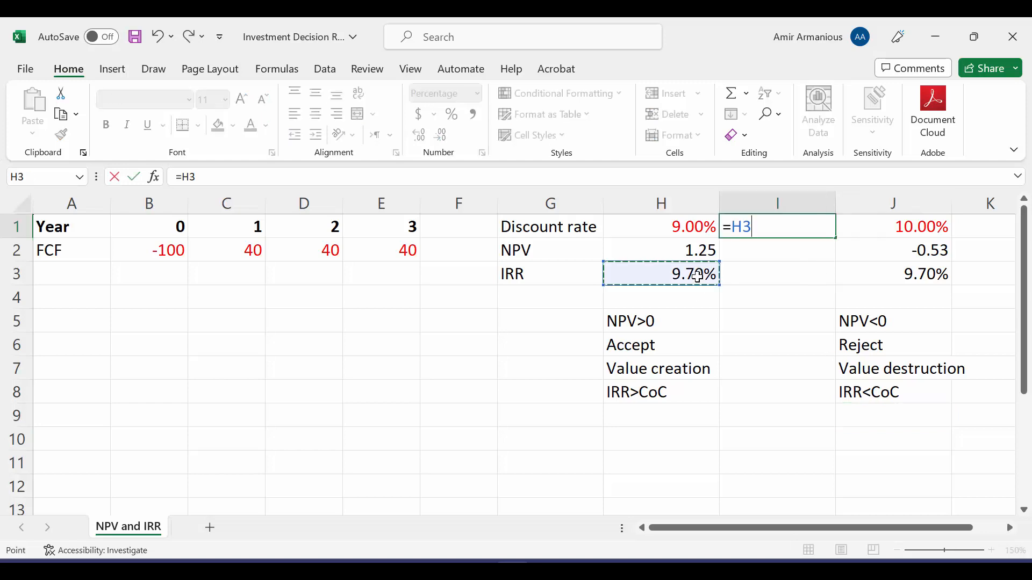
# Link I1 to the IRR in H3 and enter =NPV(I1,C2:E2)+B2 in I2, giving 0.00
pyautogui.press('Return')
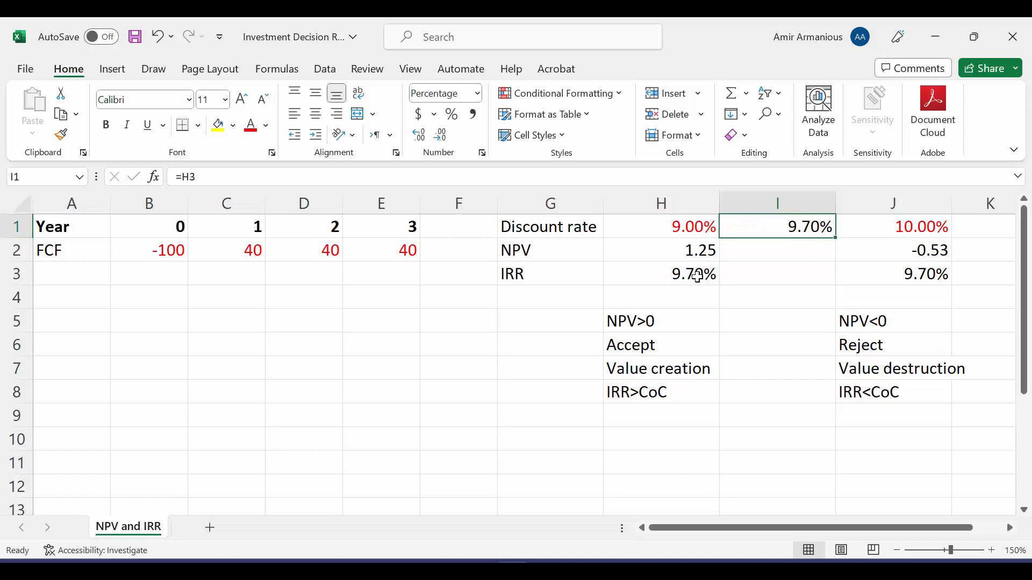
pyautogui.click(776, 250)
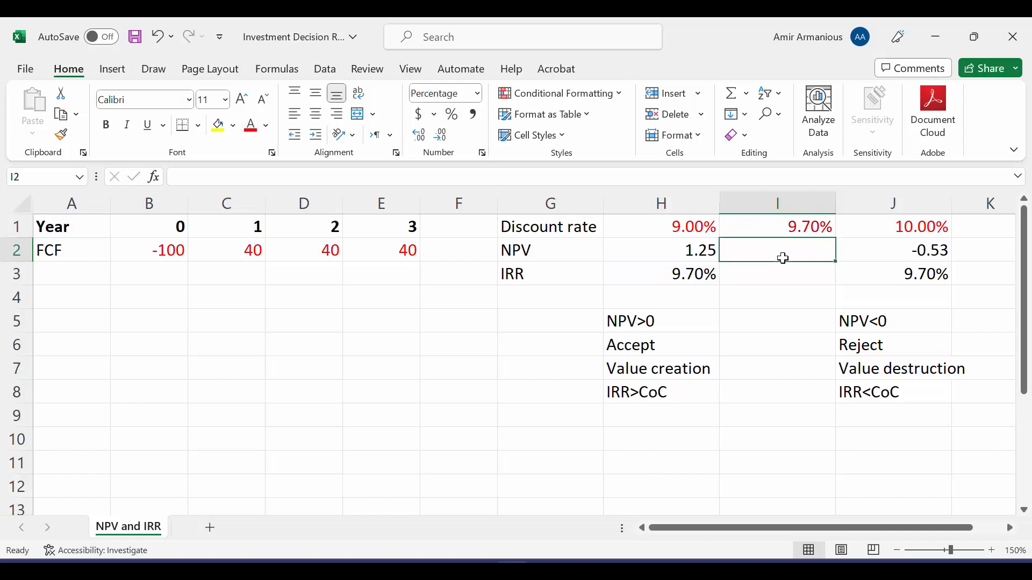
pyautogui.write('=npv(I1')
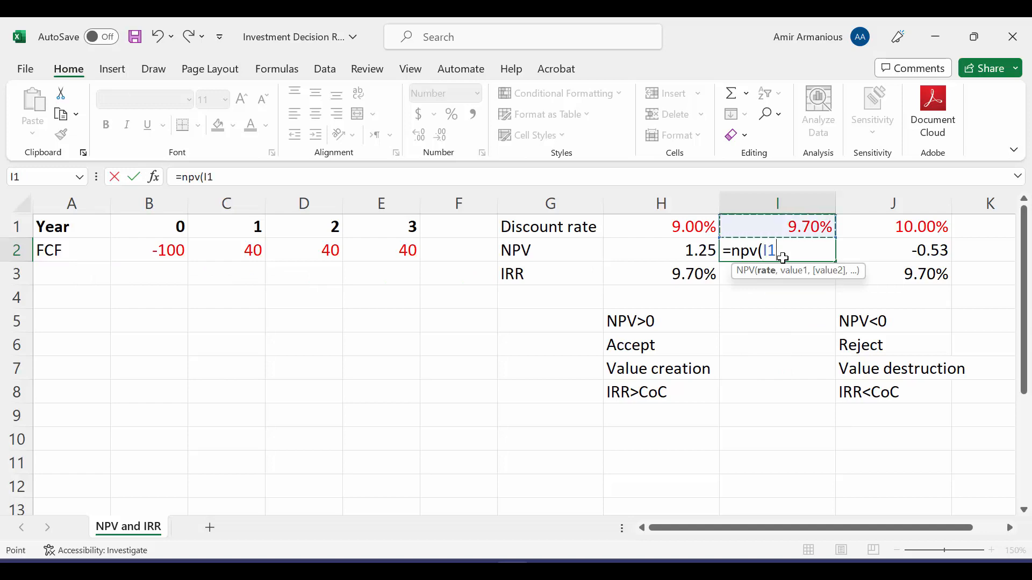
pyautogui.click(227, 250)
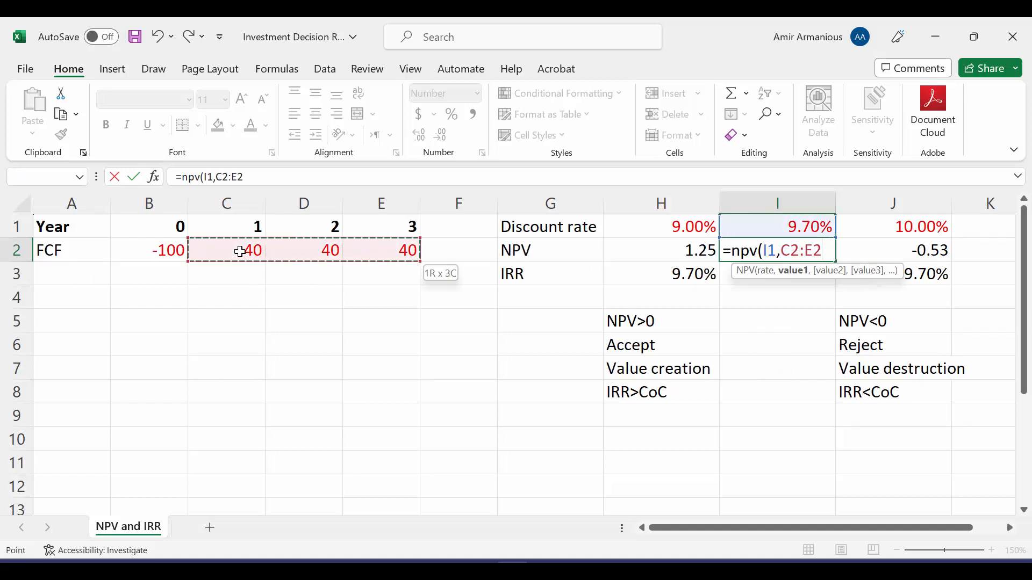
pyautogui.write('+')
pyautogui.click(778, 321)
pyautogui.write('NPV=0')
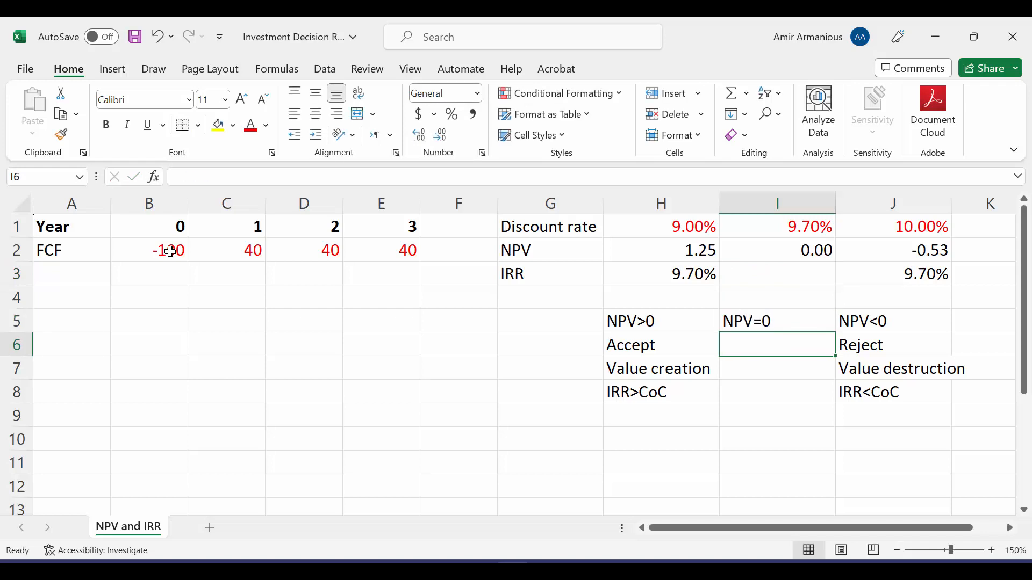
# Enter Indifferent in I6 and Value maintenance in I7, then autofit column I
pyautogui.write('Indifferent')
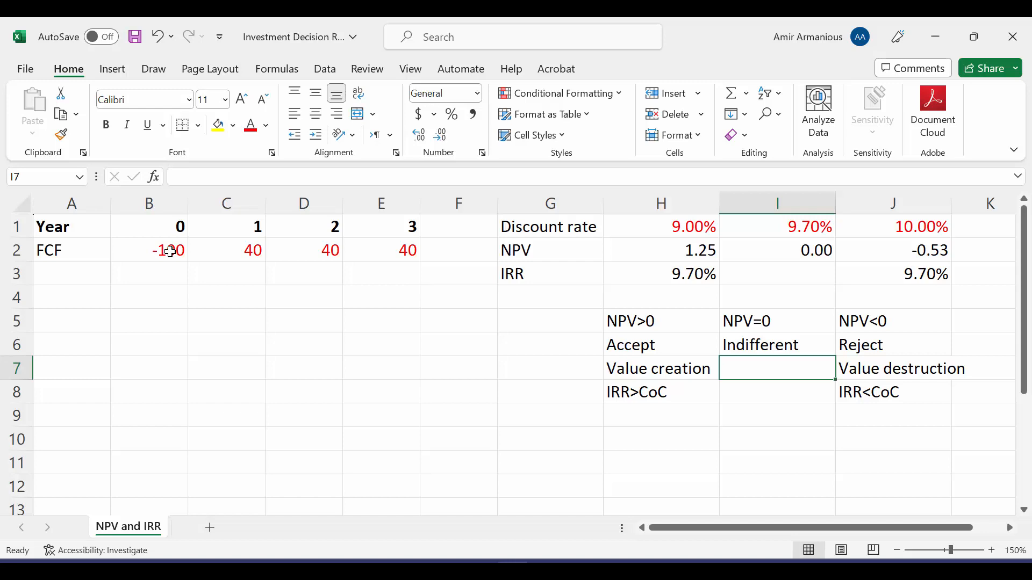
pyautogui.write('Value maintena')
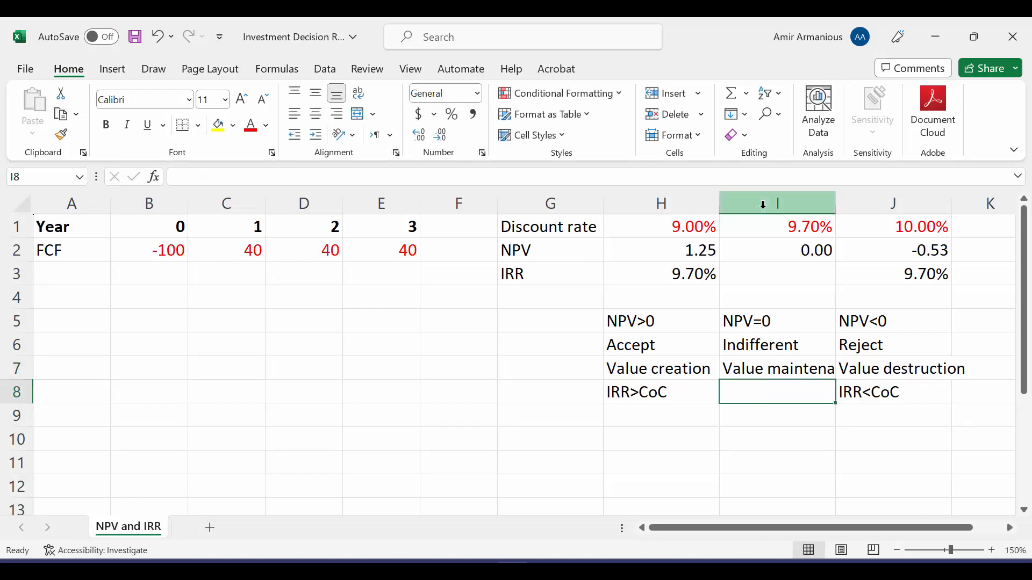
pyautogui.click(793, 275)
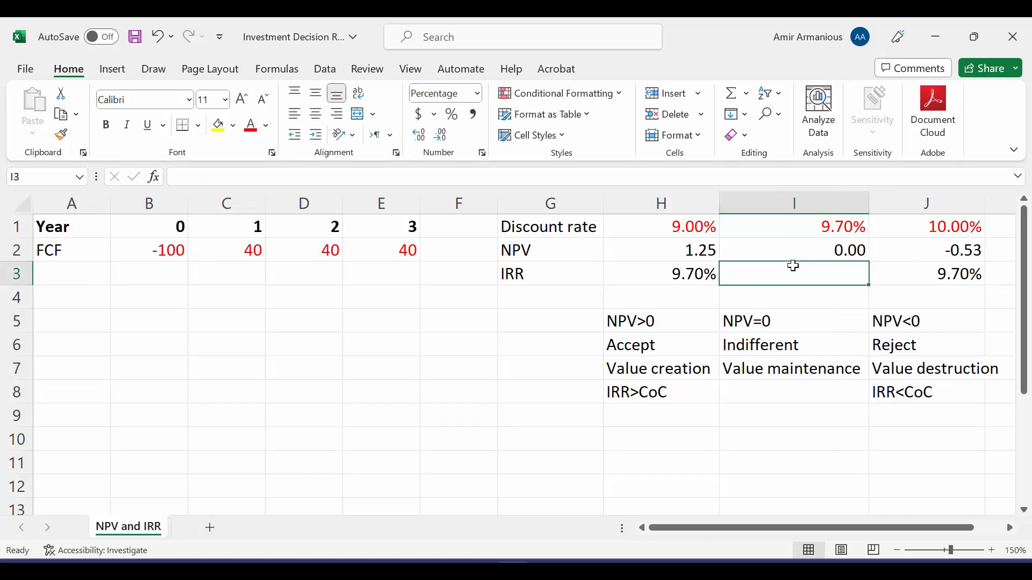
# Enter =IRR(B2:E2) in I3 giving 9.70%, then note IRR=CoC in I8
pyautogui.write('=irr(B2:E2')
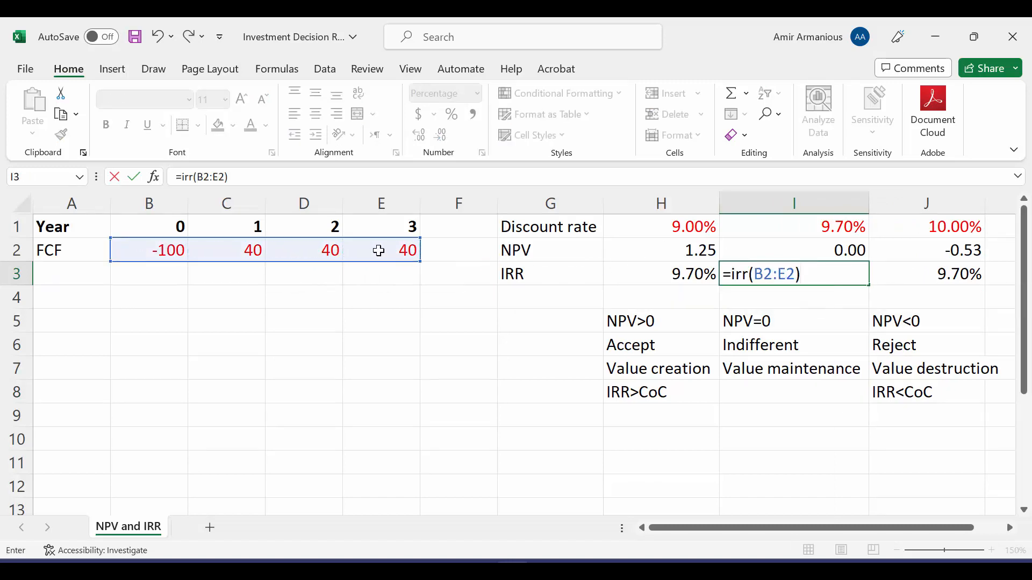
pyautogui.press('Return')
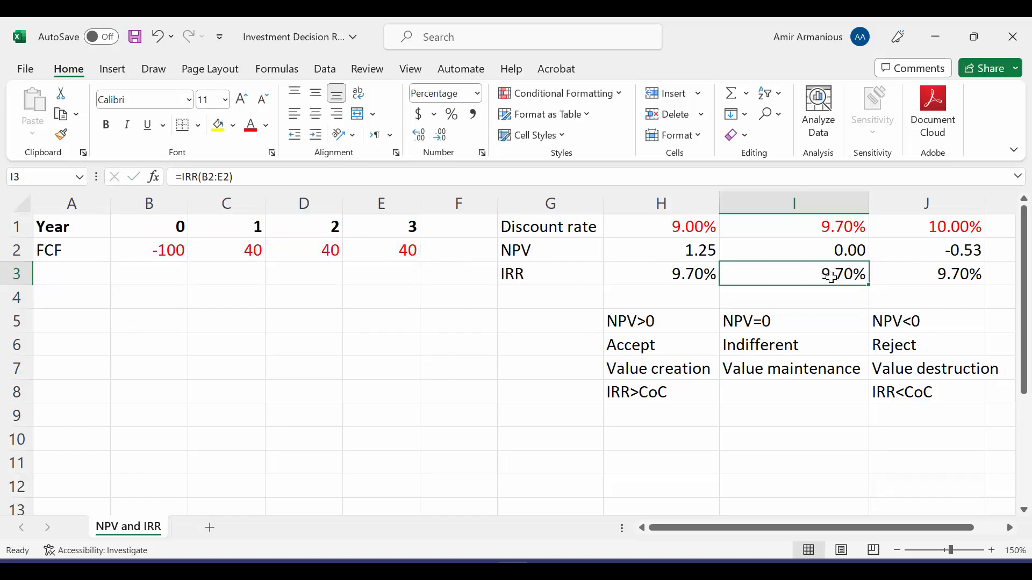
pyautogui.click(793, 227)
pyautogui.write('IRR')
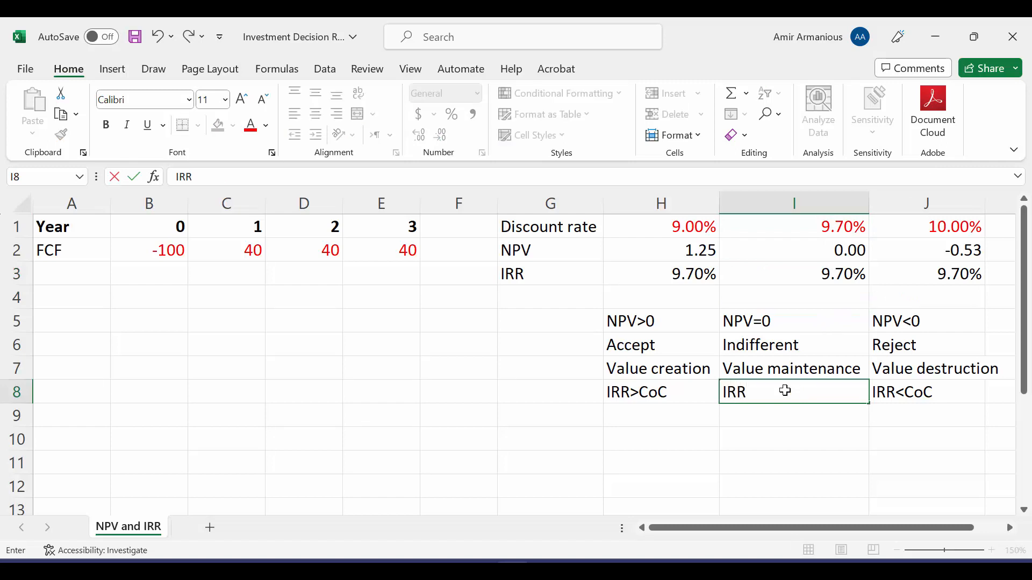
pyautogui.write('=CoC')
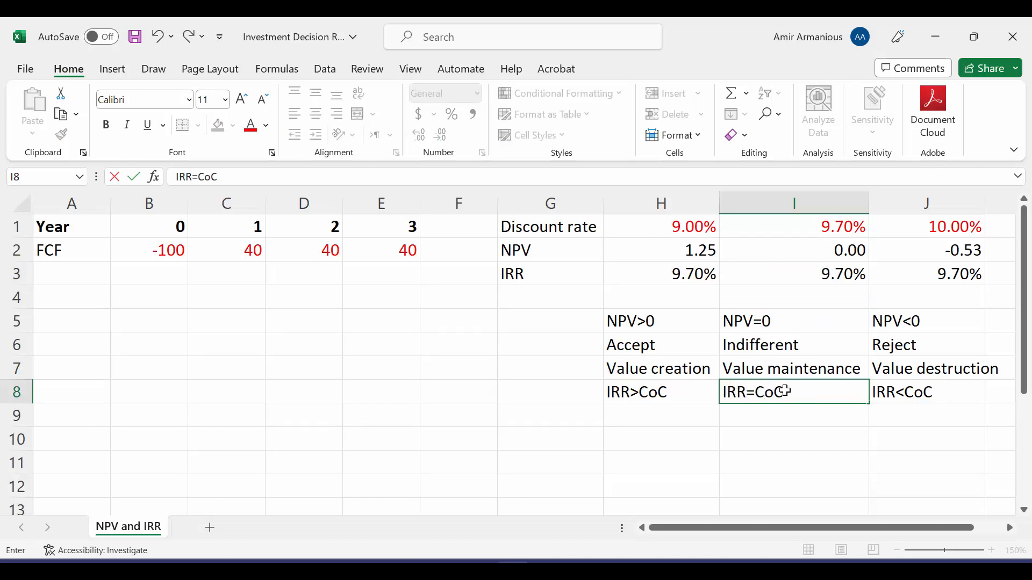
pyautogui.press('Enter')
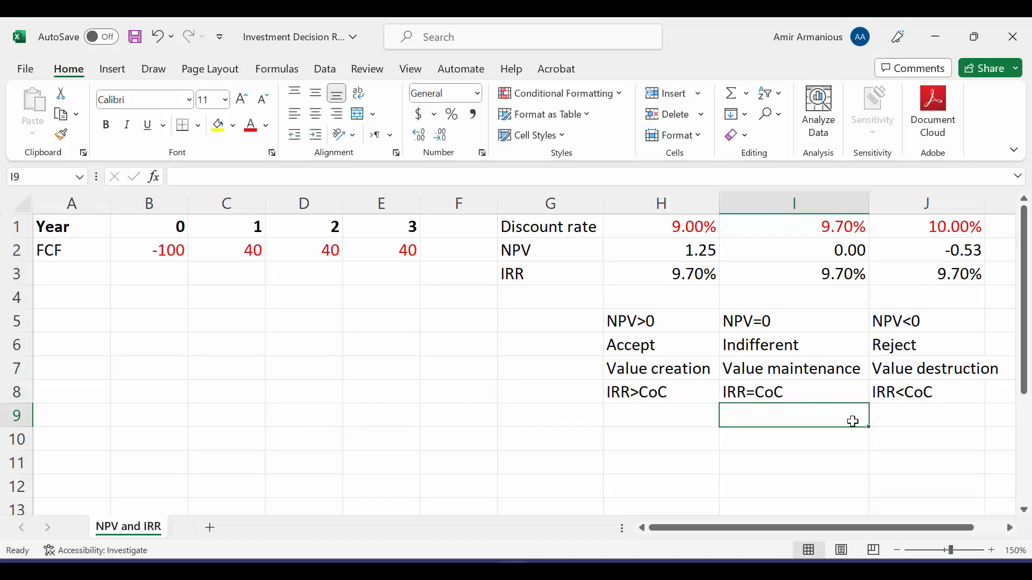